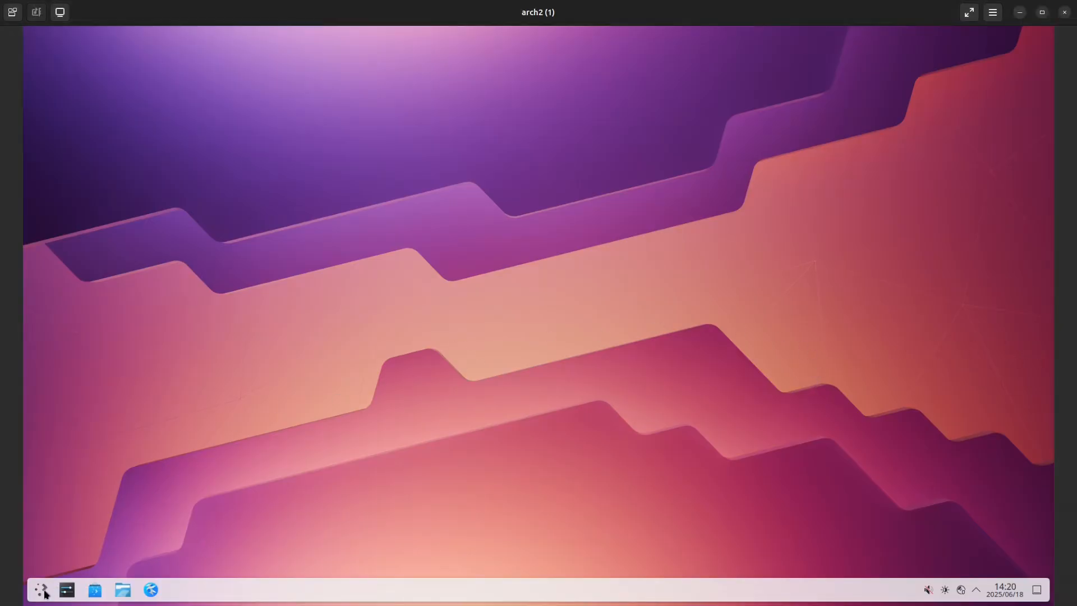
mouse_move(811, 384)
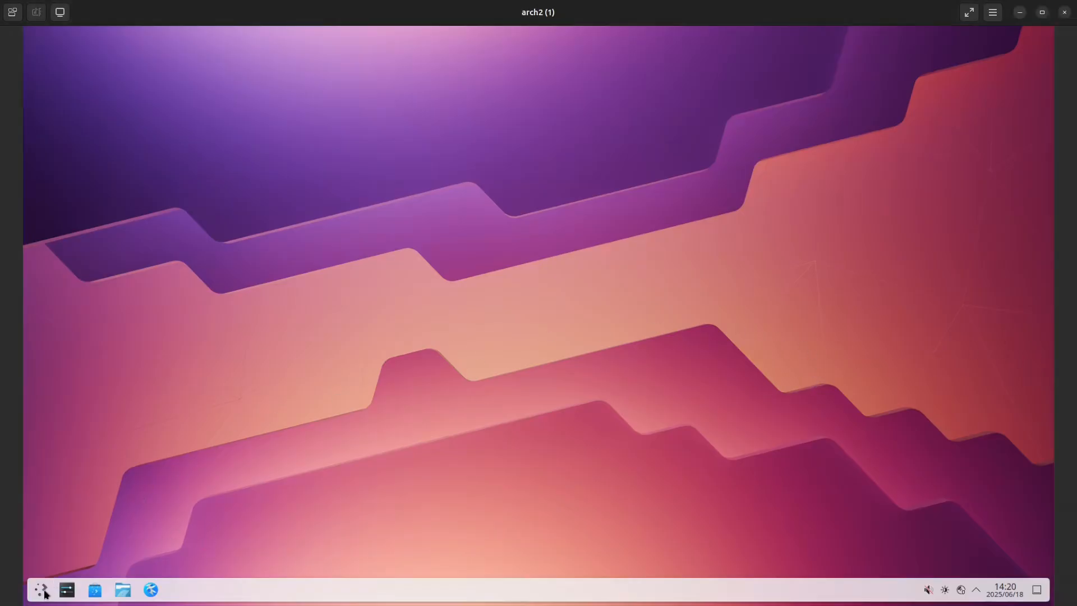
- Launch Konsole from the application launcher's System category
click(40, 589)
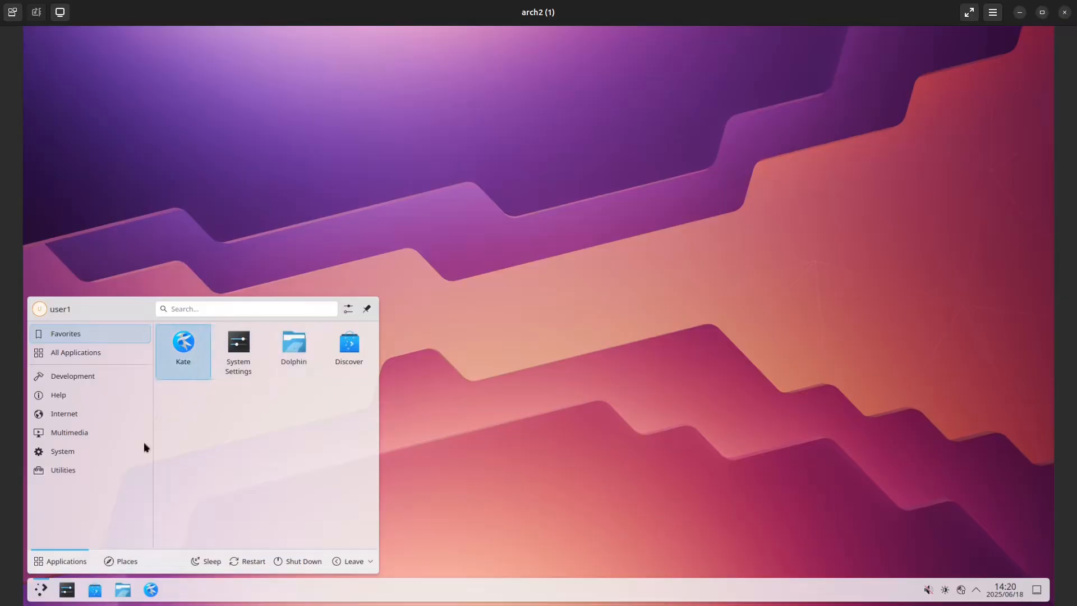
click(62, 451)
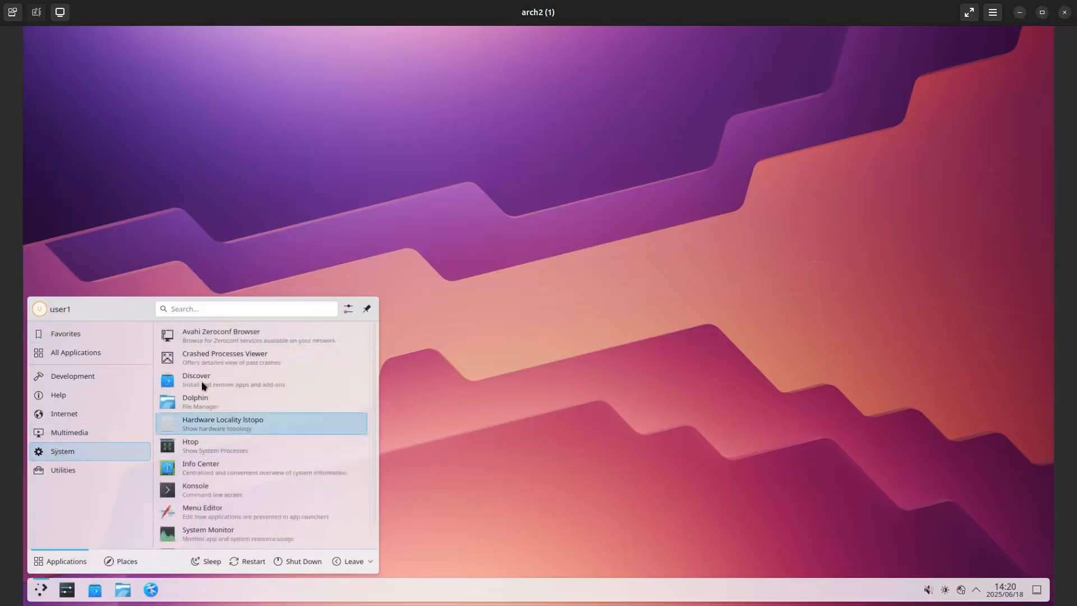
click(195, 485)
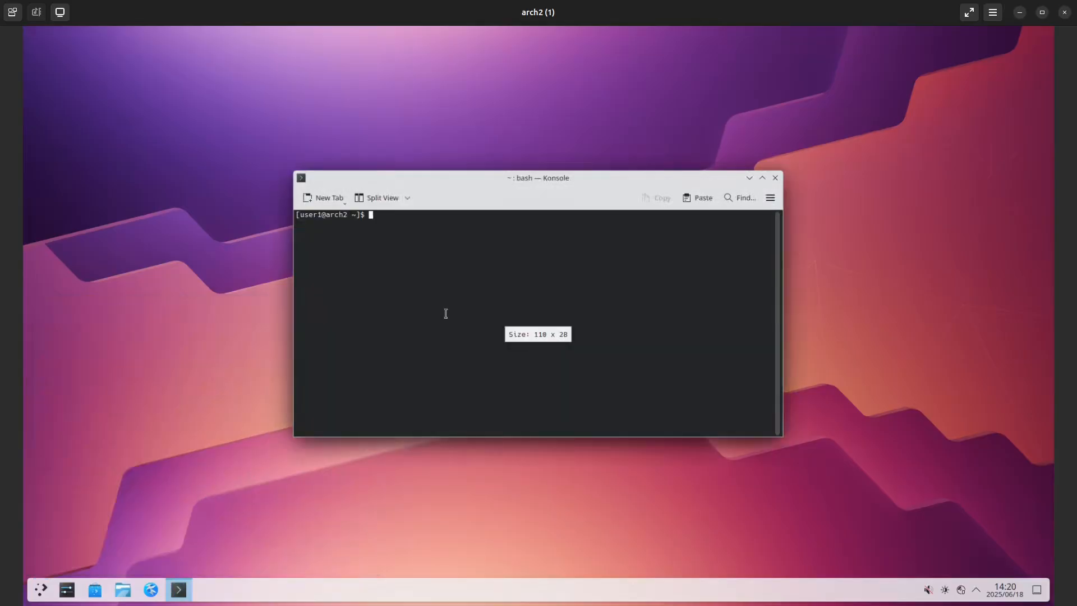
- Become root with 'sudo su' and run 'pacman -S docker docker-compose'
drag(538, 177, 465, 144)
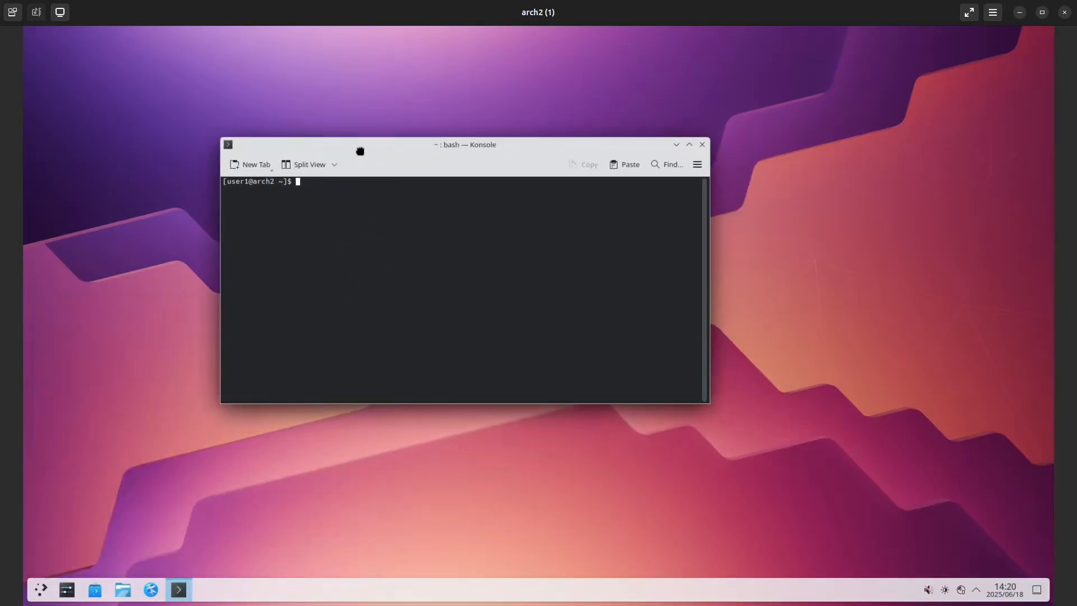
text(sudo su)
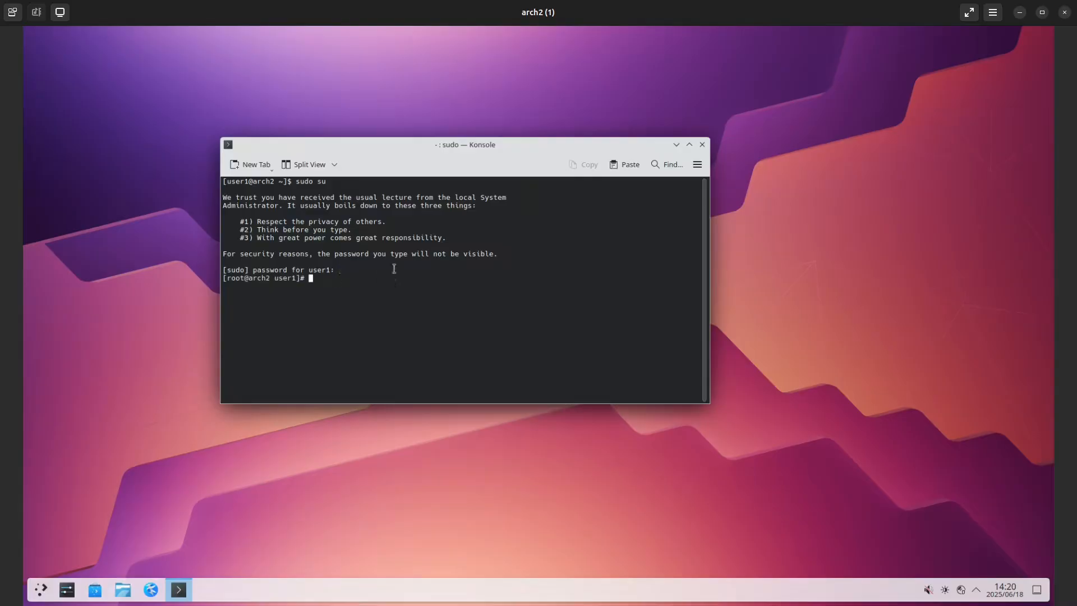
text(pacman -S)
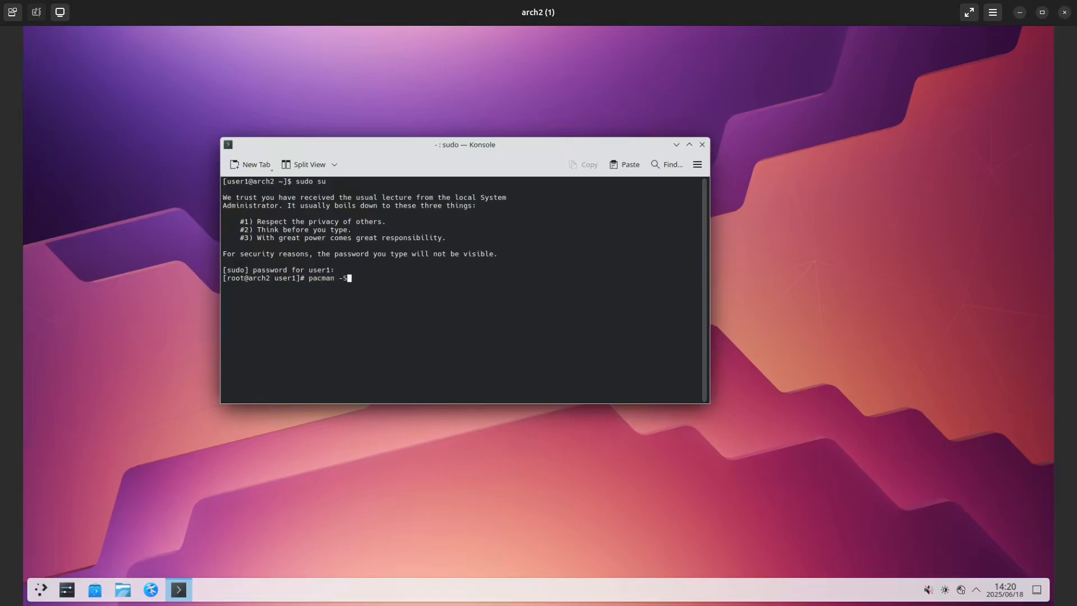
text(docker docker-compo)
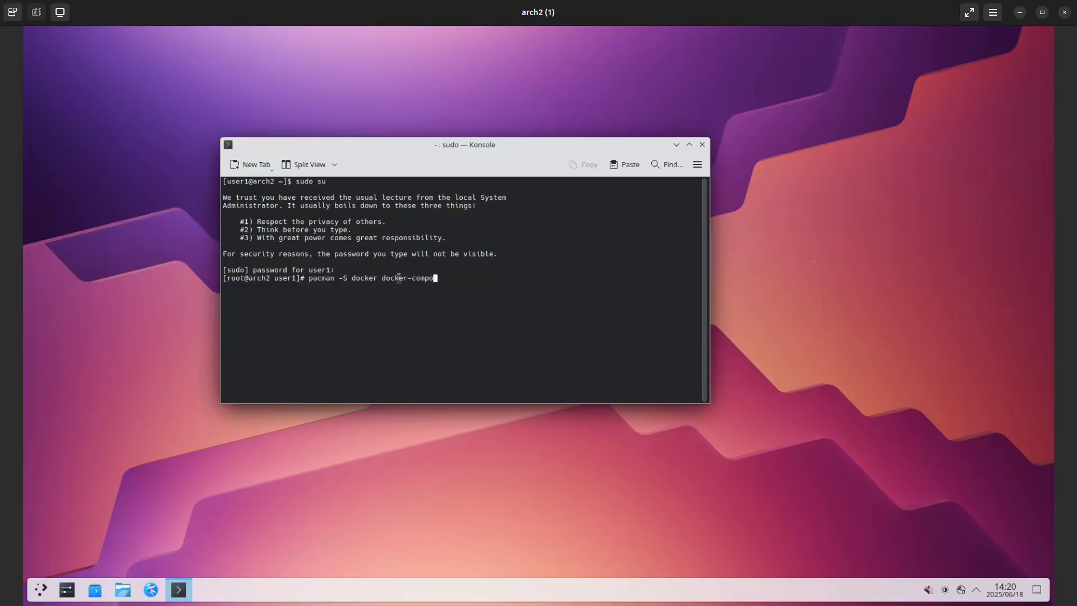
text(se)
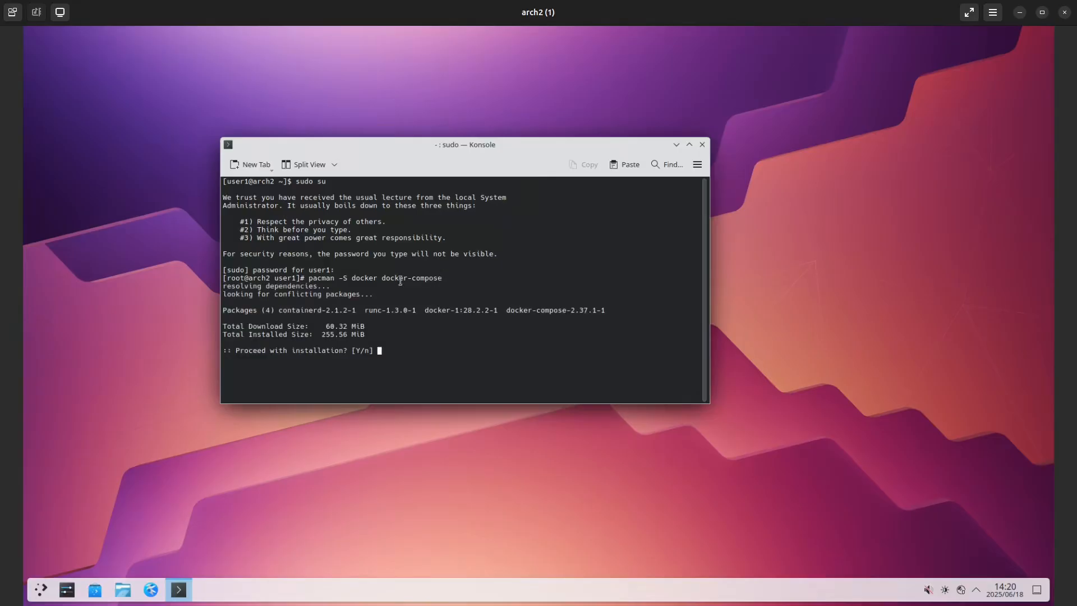
- Answer 'y' to proceed so docker, docker-compose, containerd and runc install
text(y)
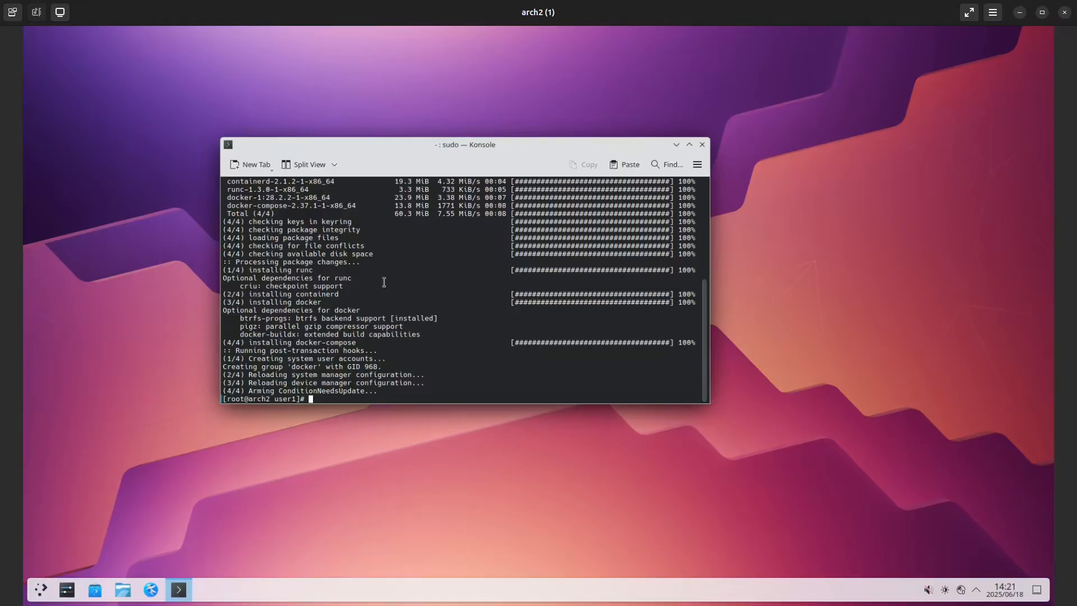
mouse_move(287, 461)
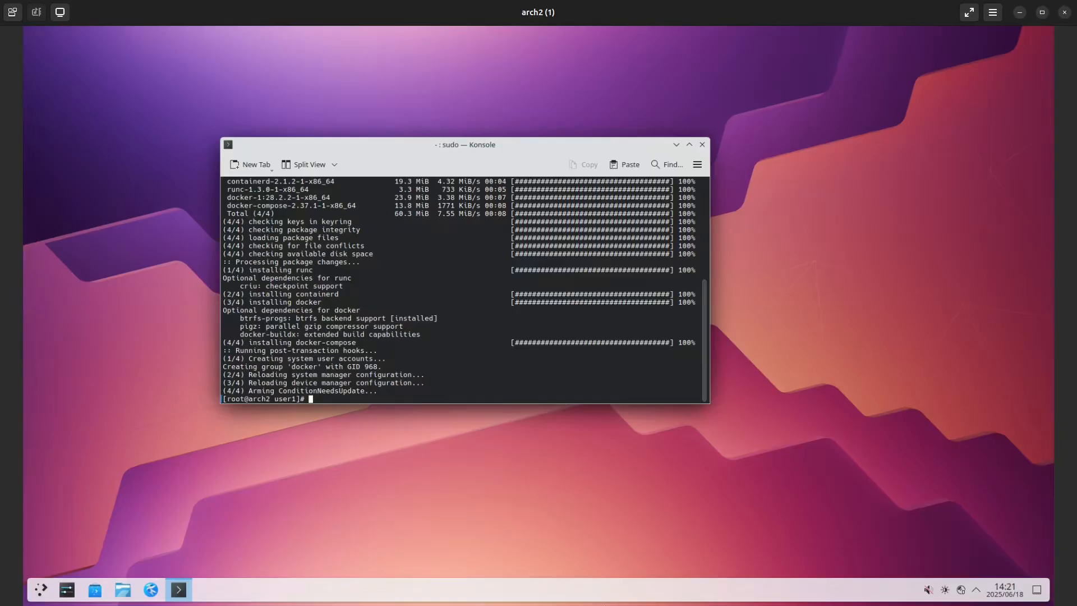
- Add user1 to the docker group with 'usermod -aG docker user1'
text(user)
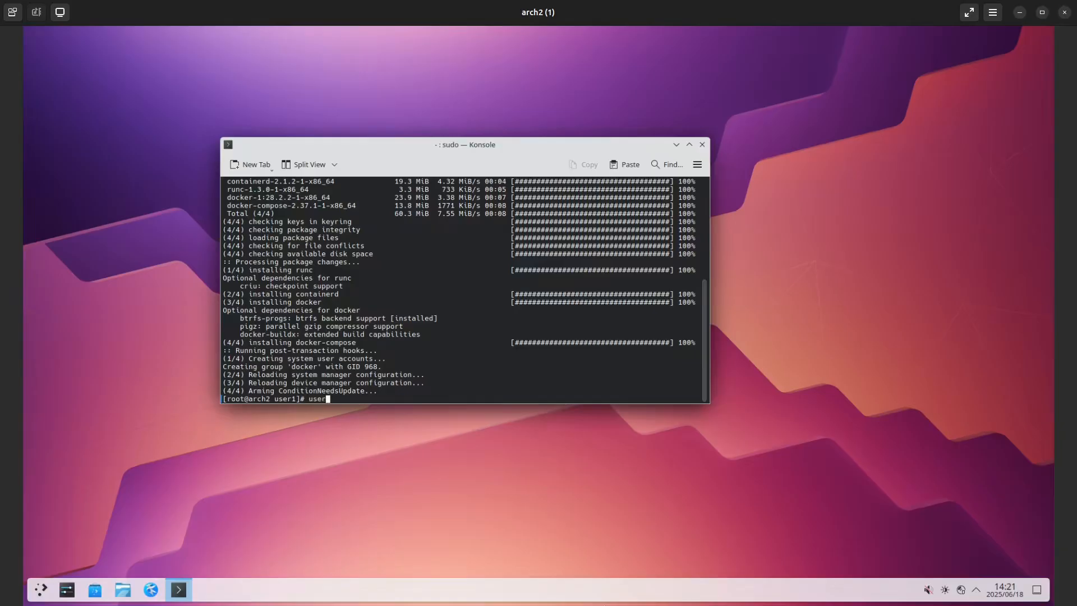
text(mod)
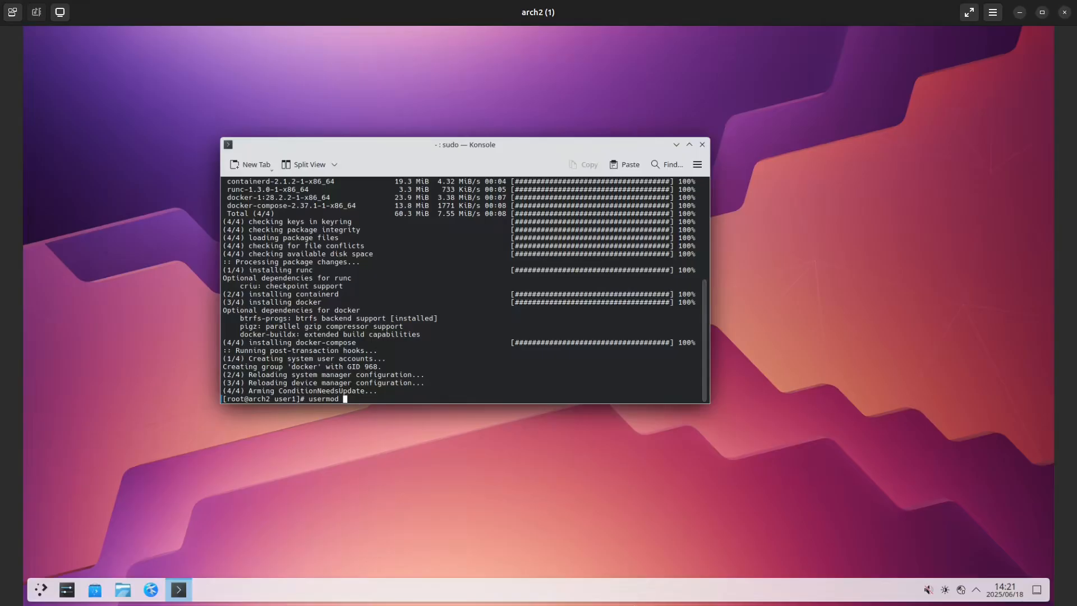
text(-a)
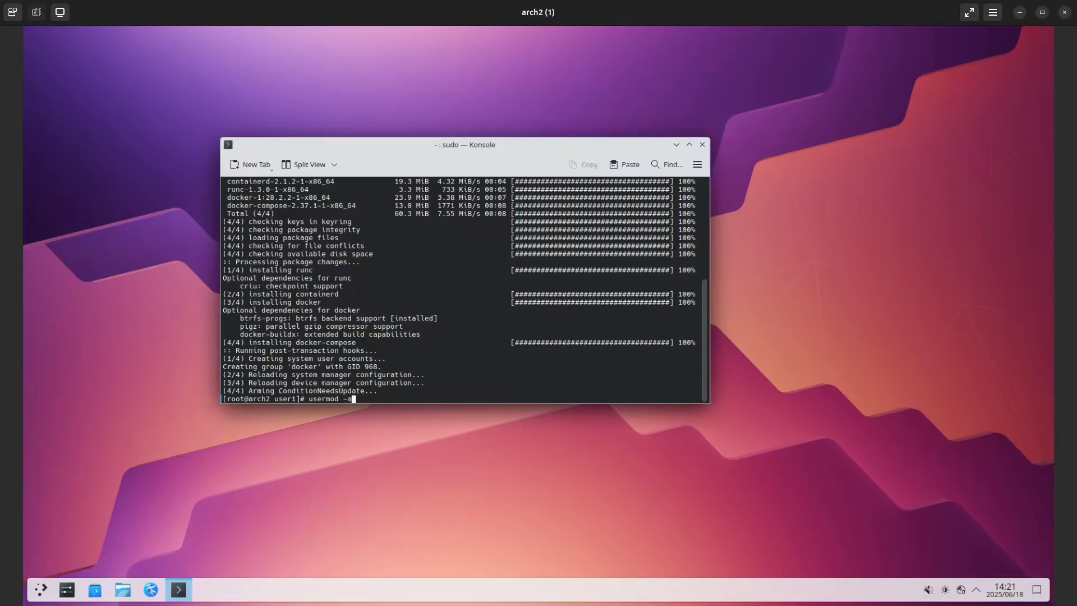
text(G)
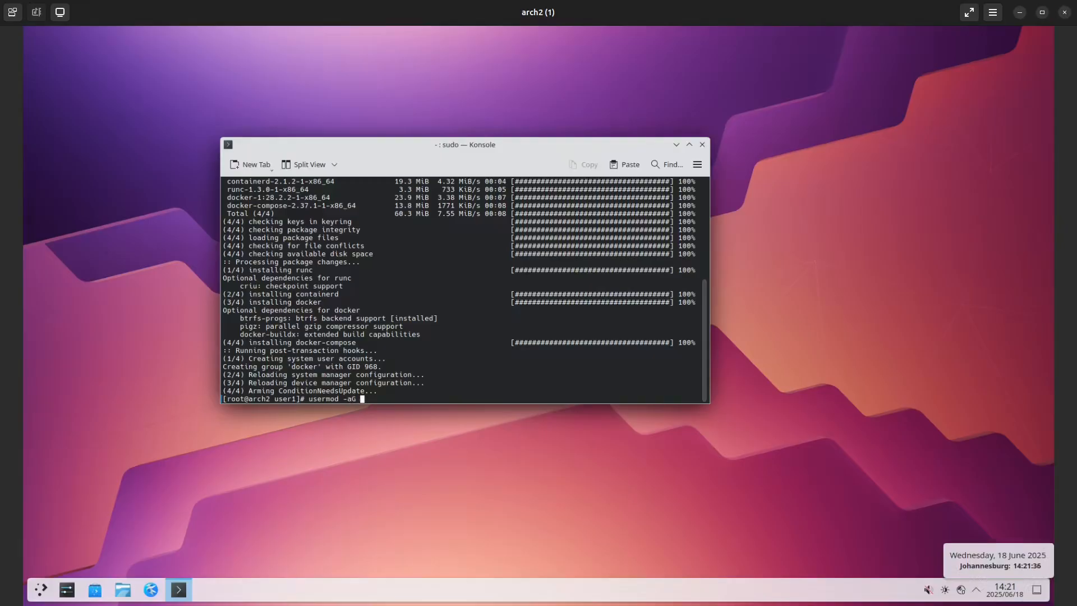
text(d)
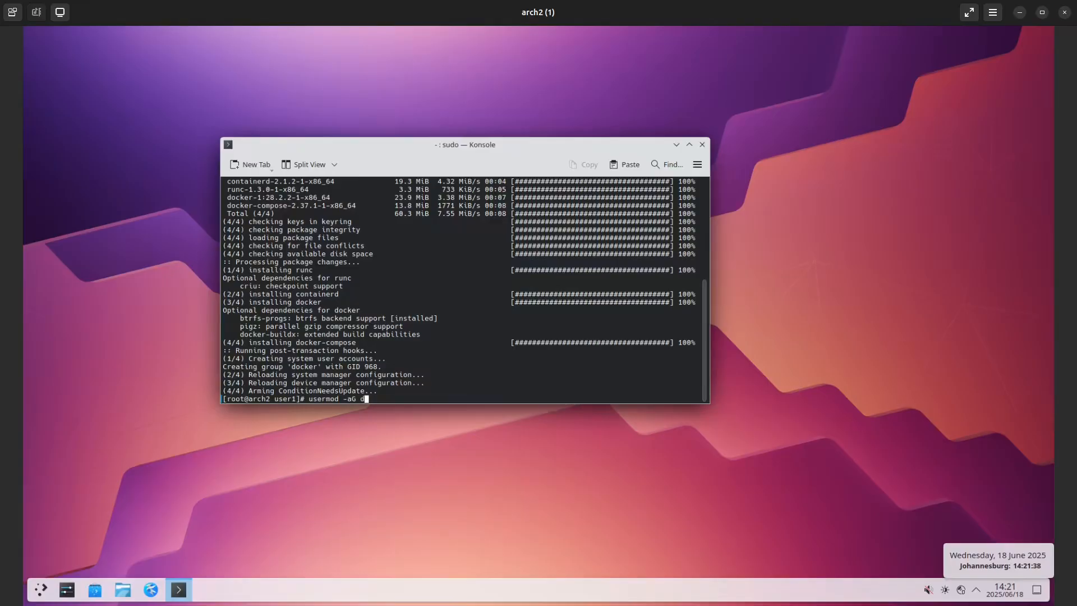
text(ocker)
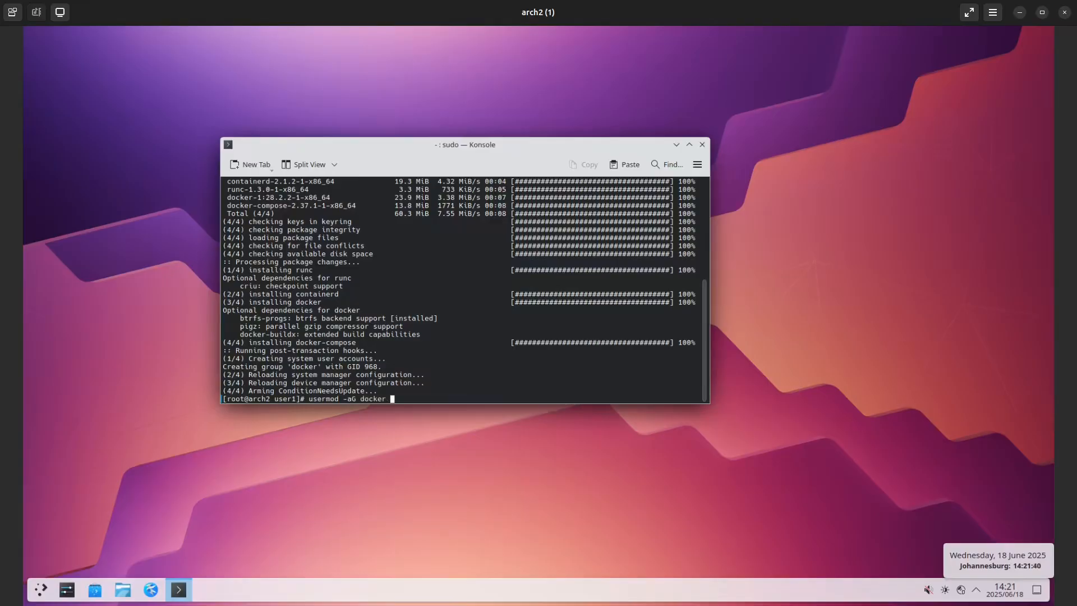
text(user1)
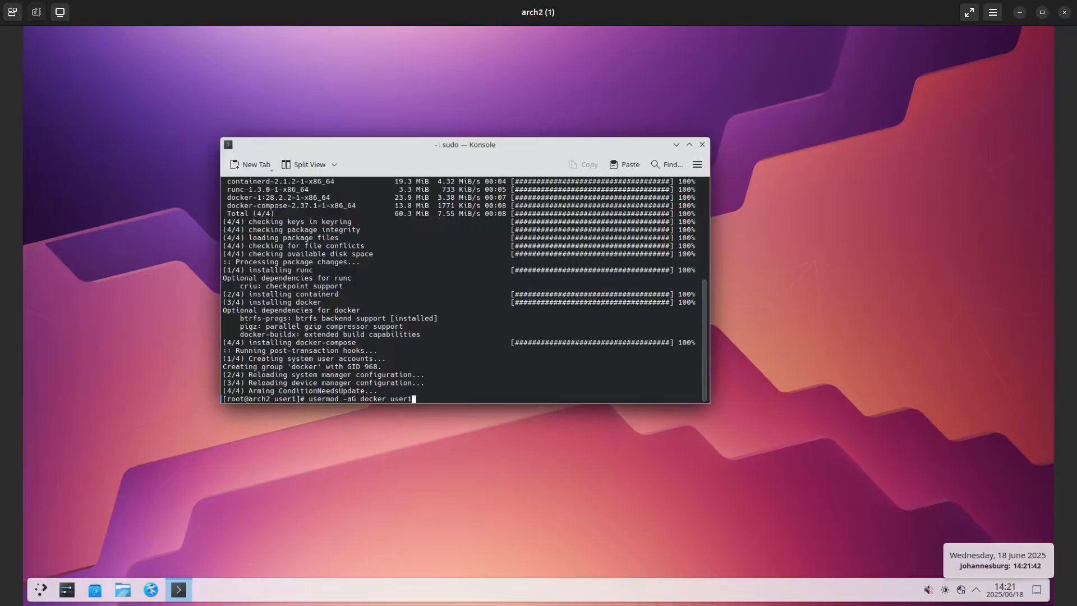
- Exit the root shell, closing the terminal
text(ex)
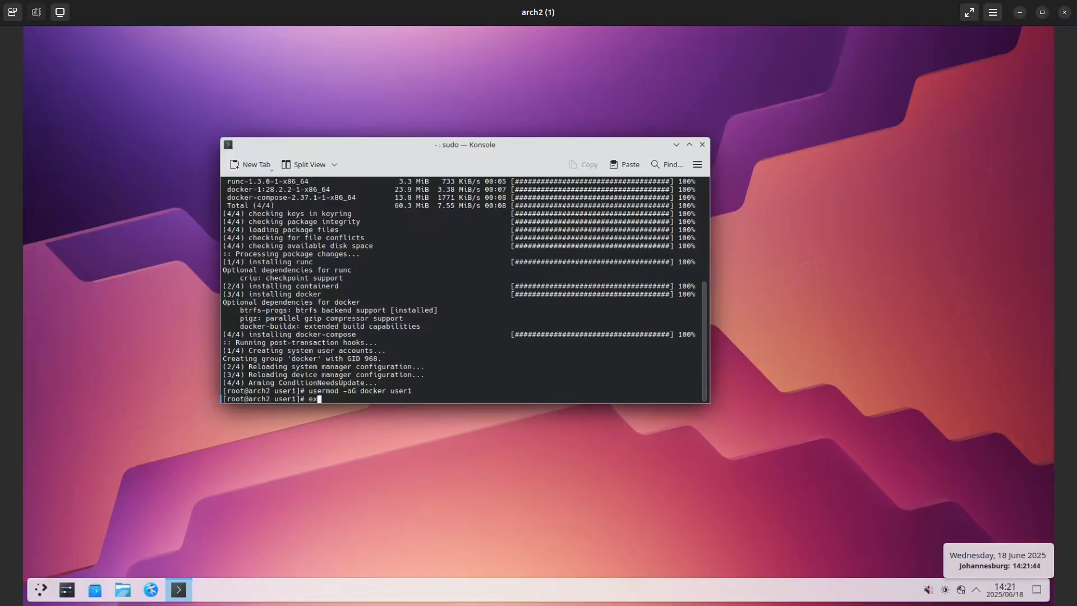
key(Return)
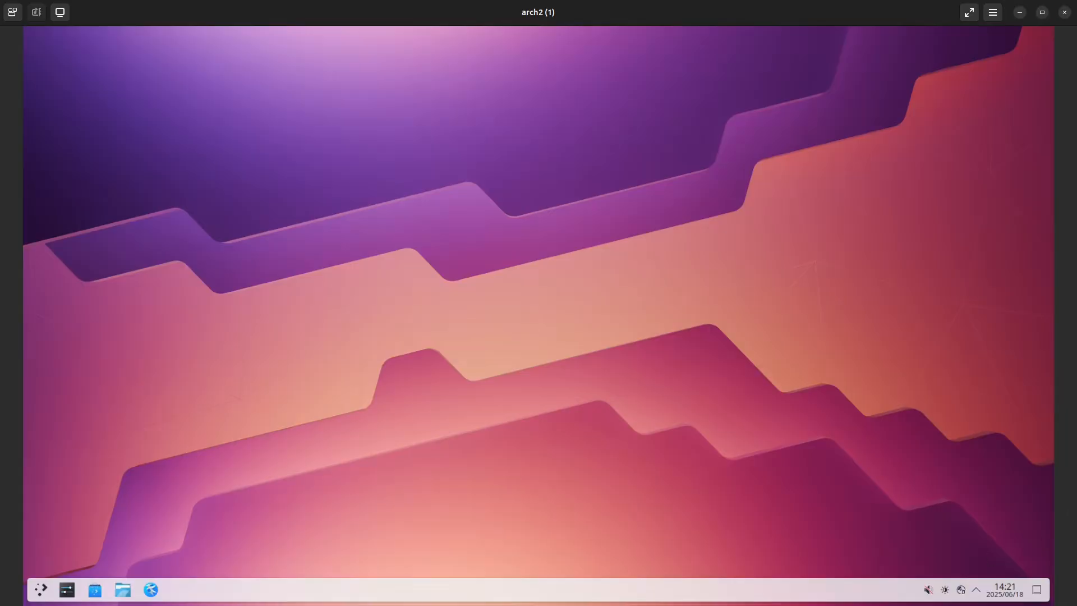
- Log out of the Plasma session via the launcher's Leave menu
click(40, 589)
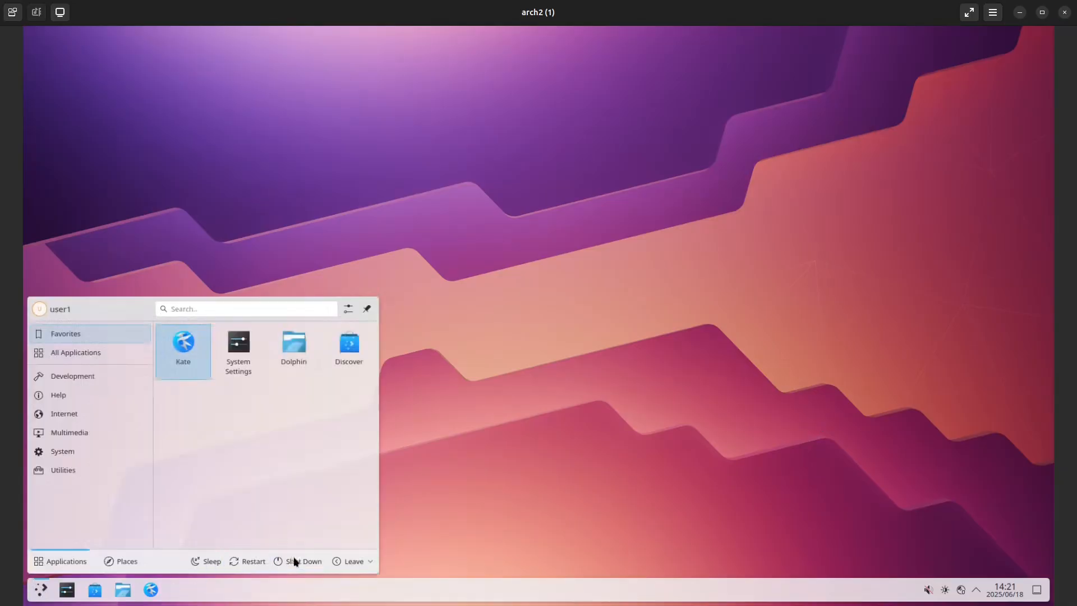
click(352, 561)
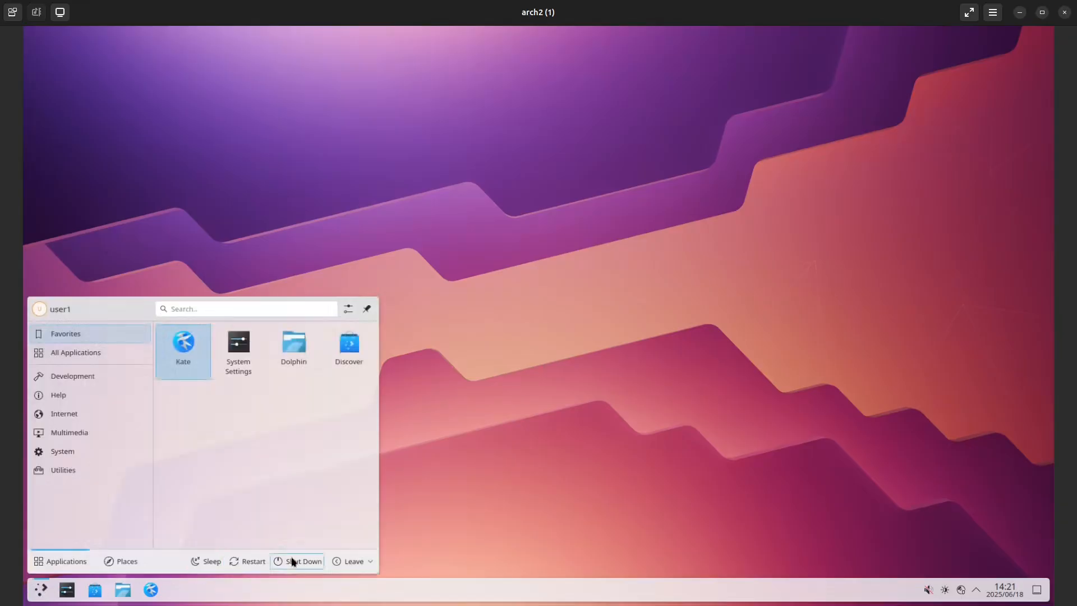
click(352, 561)
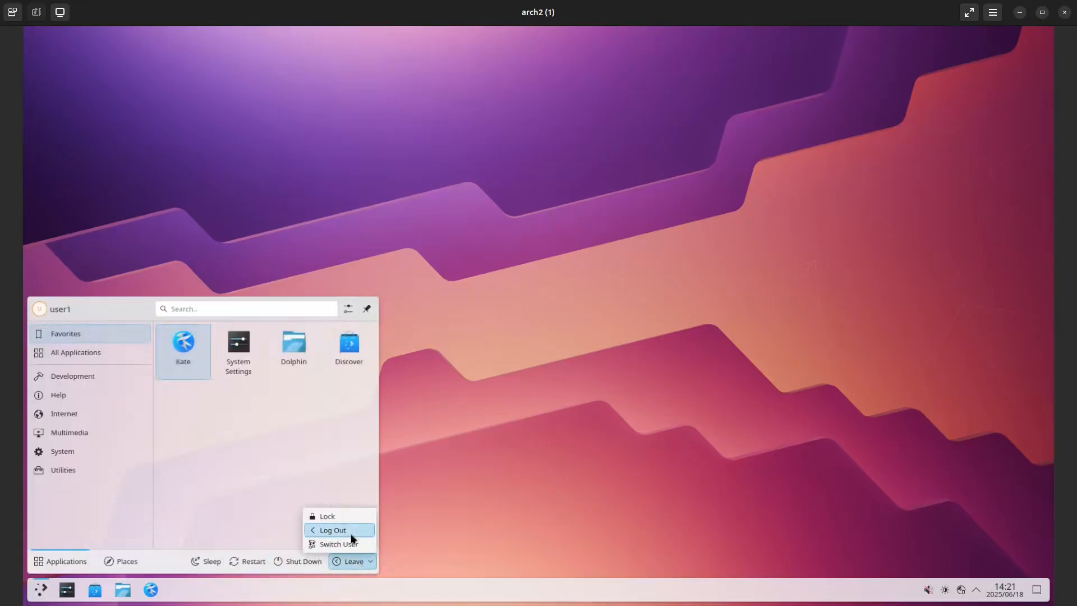
click(332, 529)
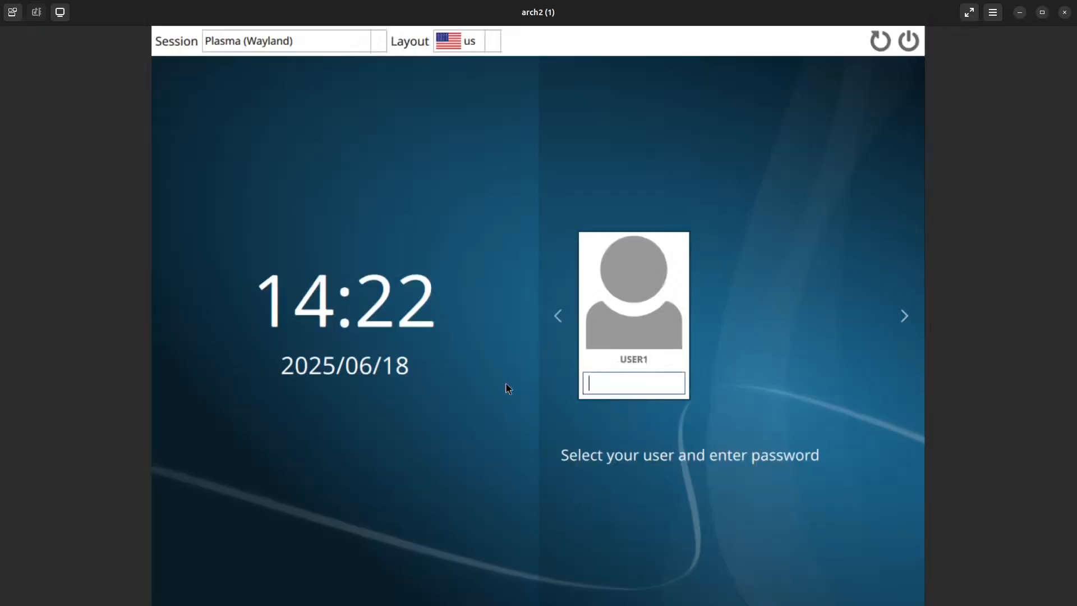
- Enter the password on the login screen to sign back in as user1
text(••)
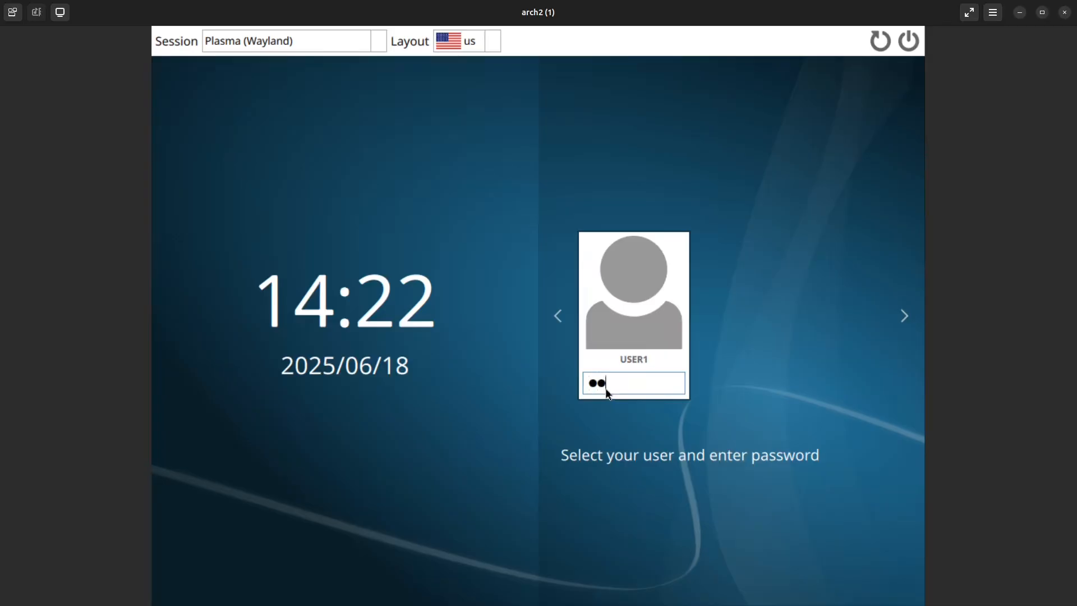
key(Return)
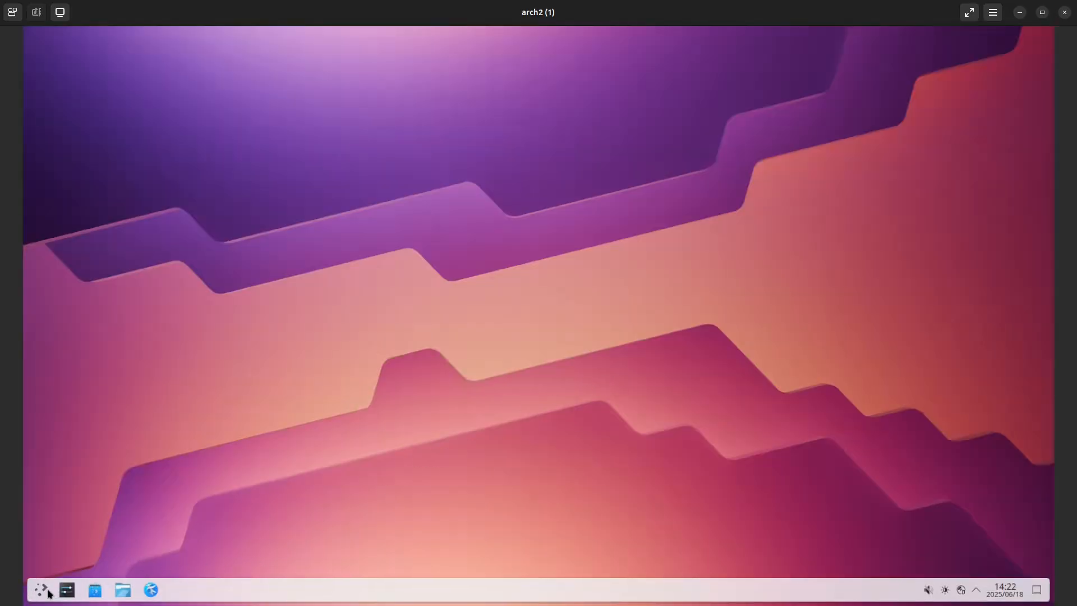
- Launch a fresh Konsole terminal from the System category
click(39, 589)
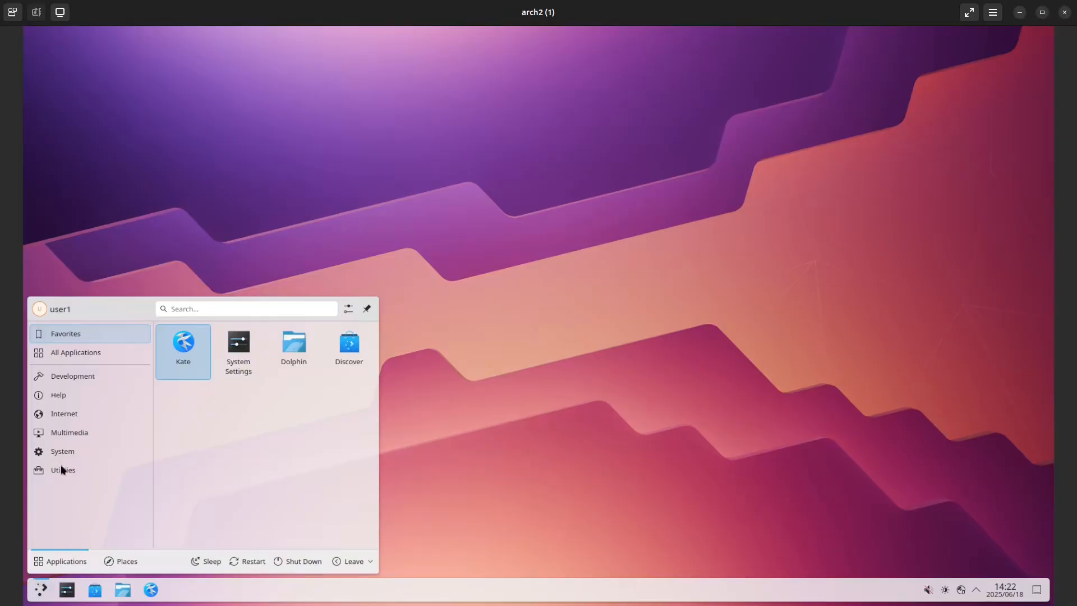
click(62, 451)
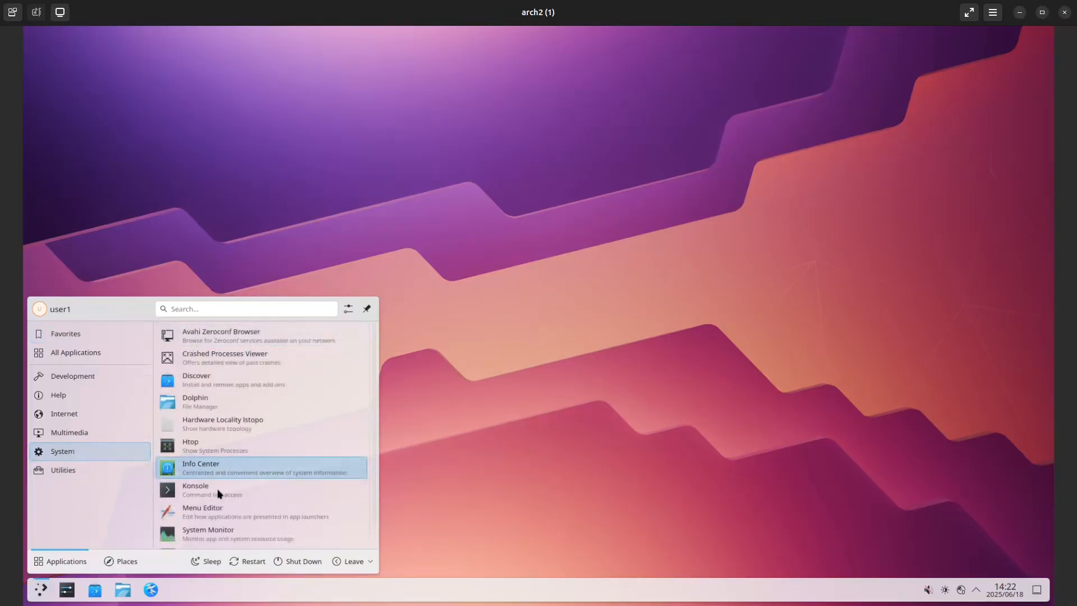
click(195, 489)
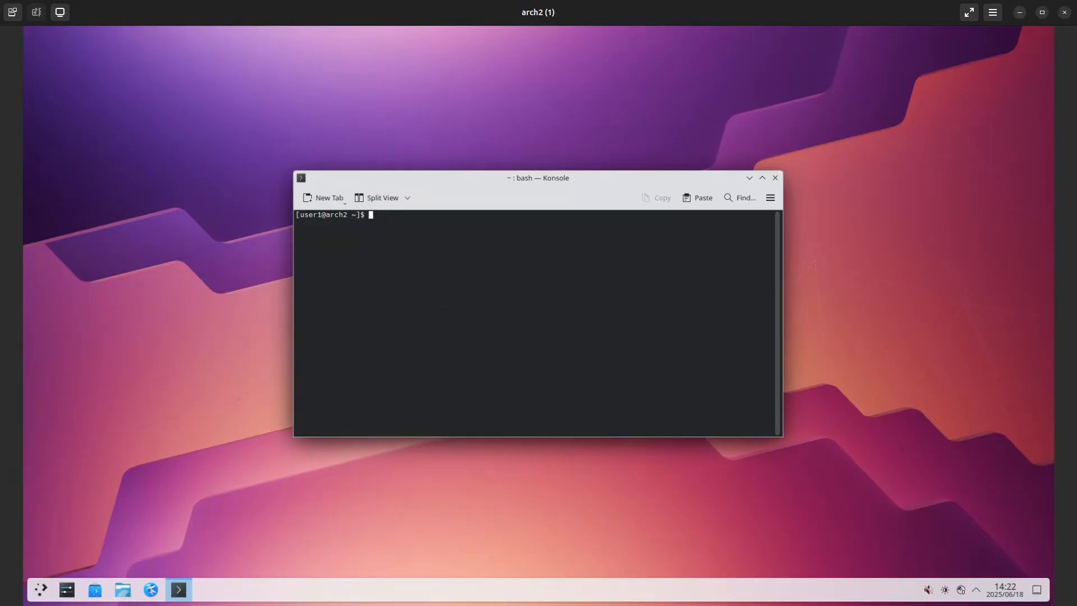
- Start the Docker service with 'sudo systemctl start docker'
text(sudo su)
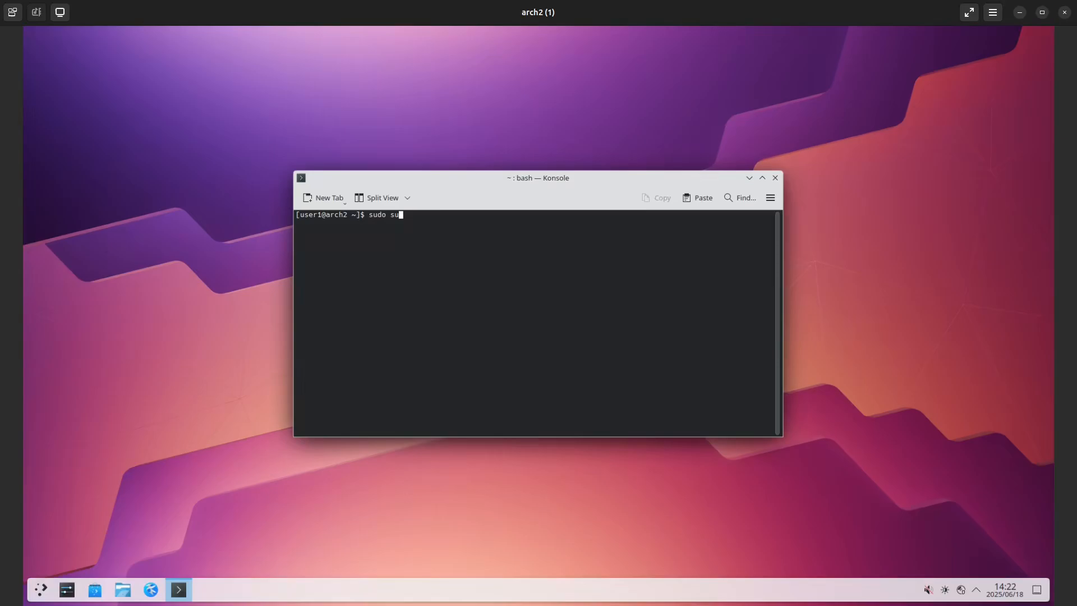
key(BackSpace)
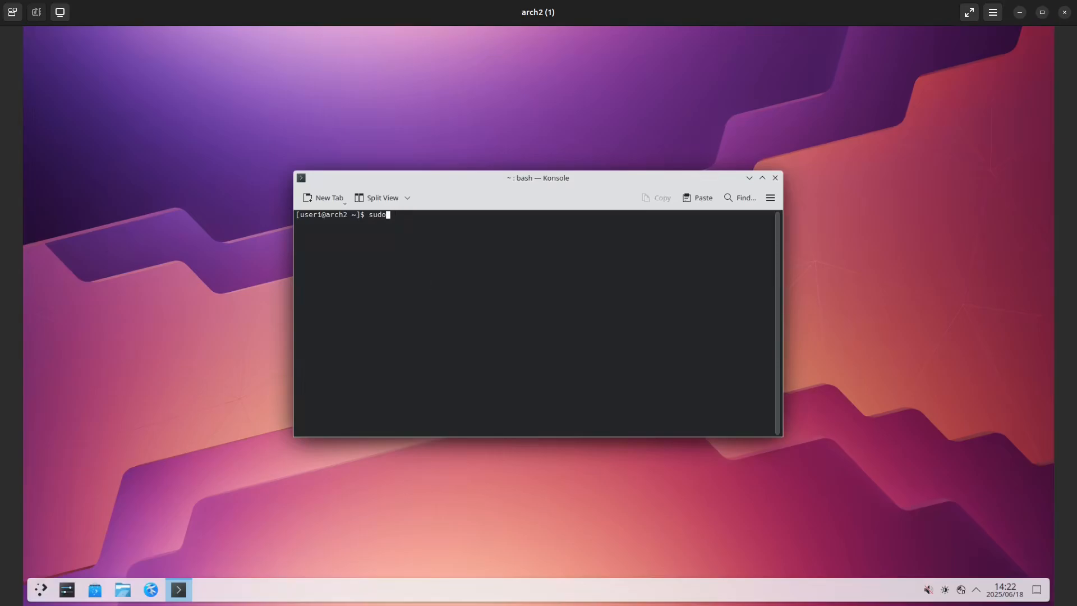
text(system)
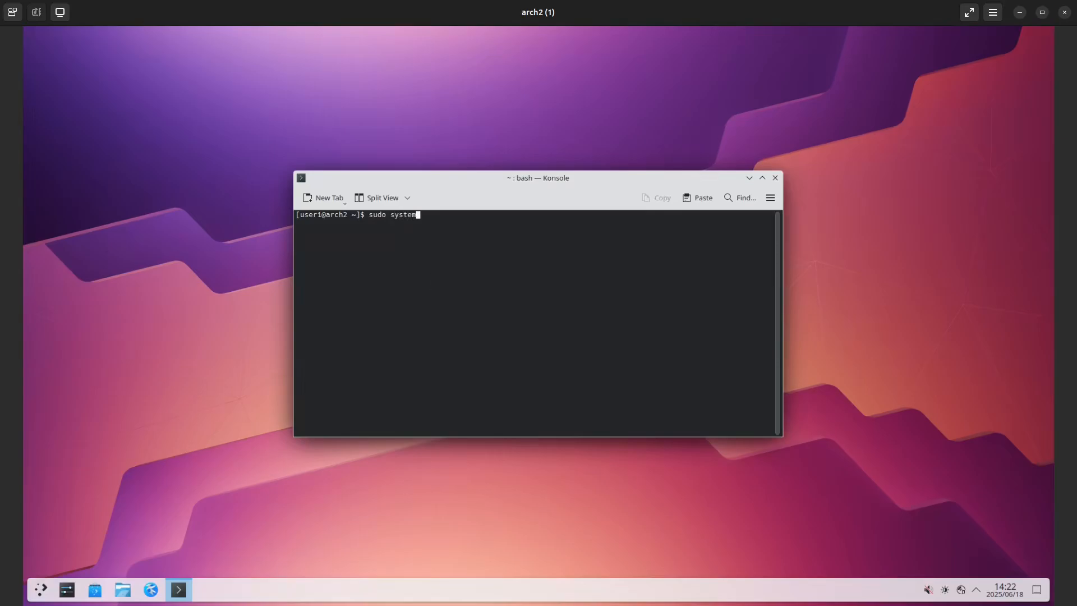
text(ctl start docker)
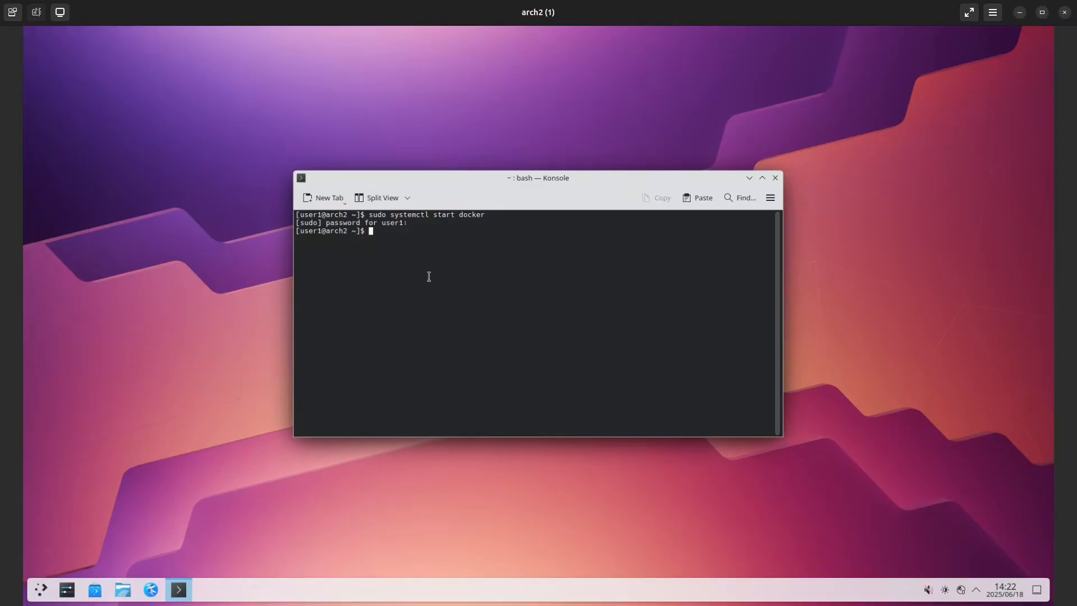
- Run 'systemctl status docker' to confirm the service is active and running
text(systemctl)
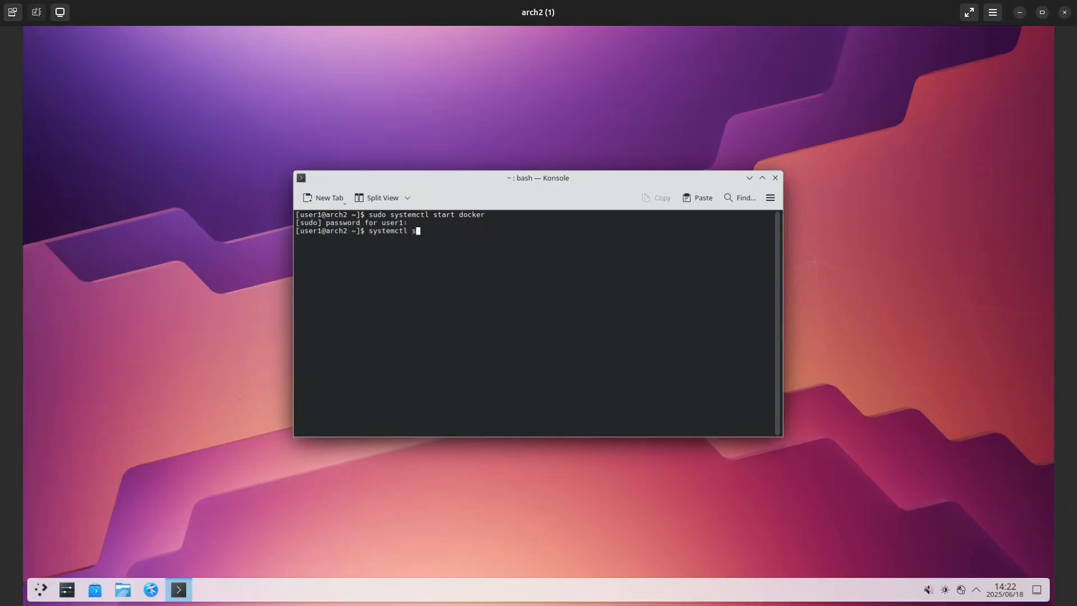
text(status)
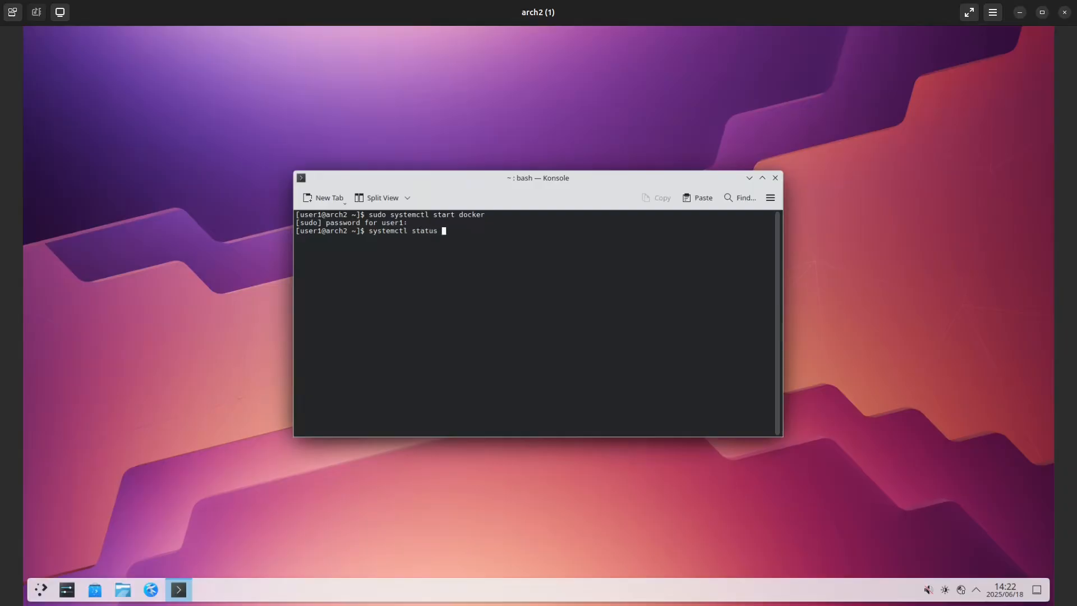
text(docker)
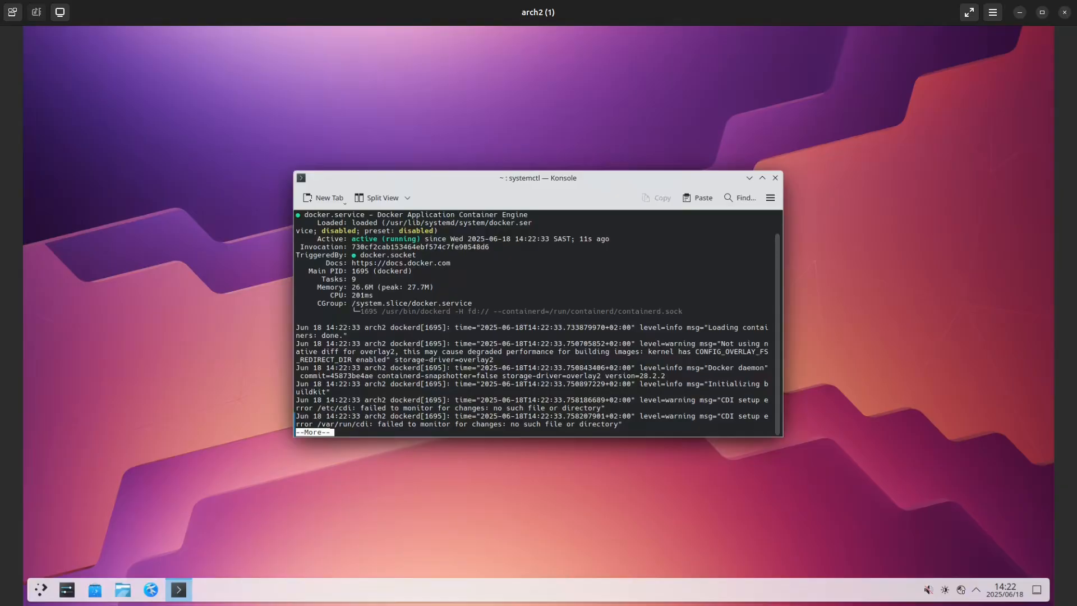
mouse_move(426, 275)
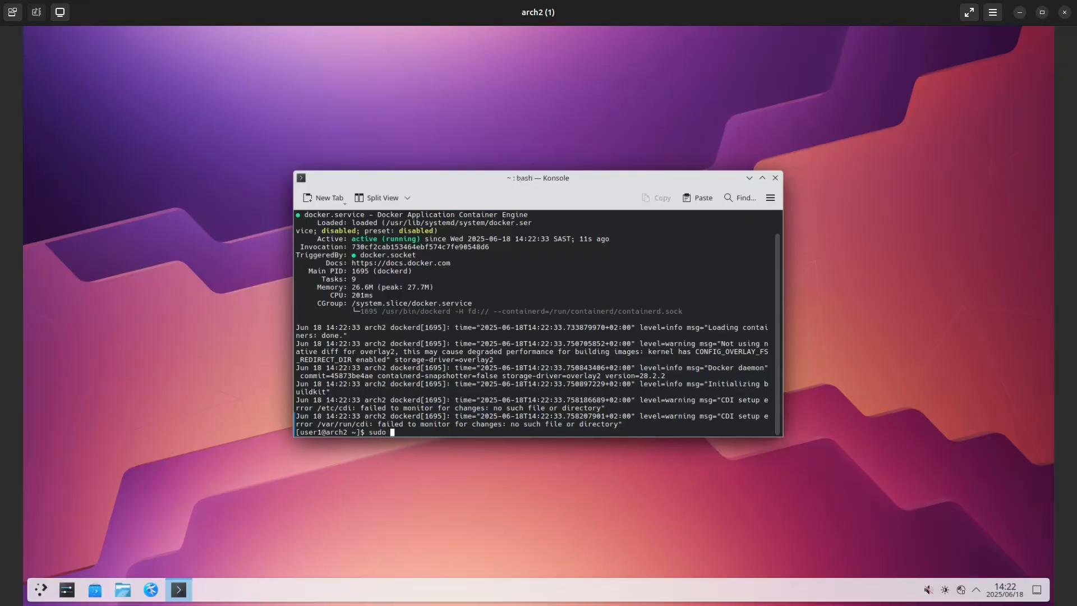
- Enable Docker at boot with 'sudo systemctl enable docker'
text(systemctl)
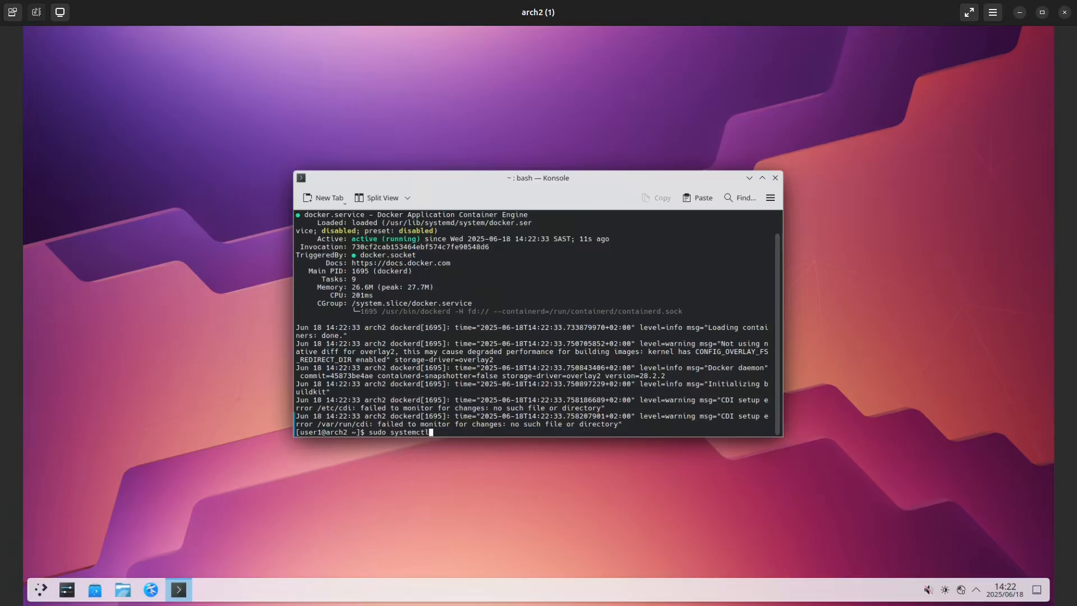
text(enable)
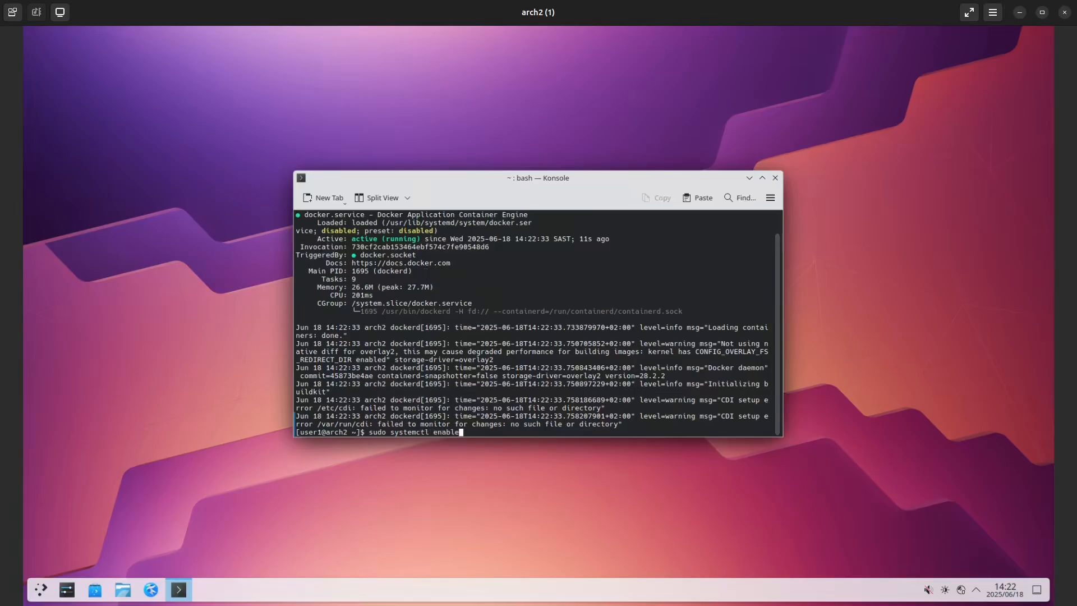
text(docker)
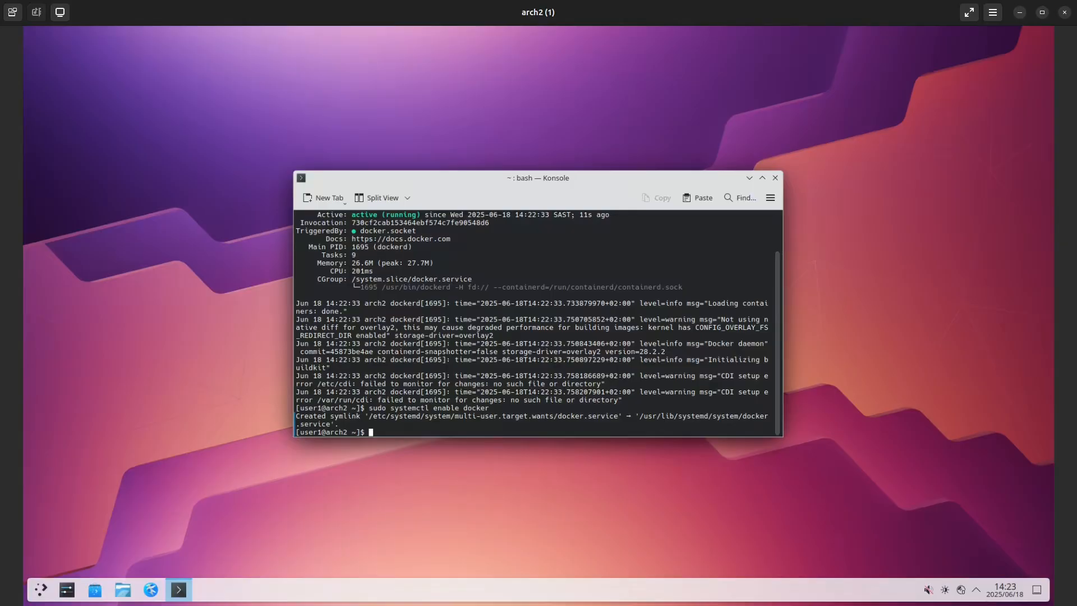
- Recheck 'systemctl status docker' showing enabled, then try 'docker ps' (permission denied)
text(systemctl status docker)
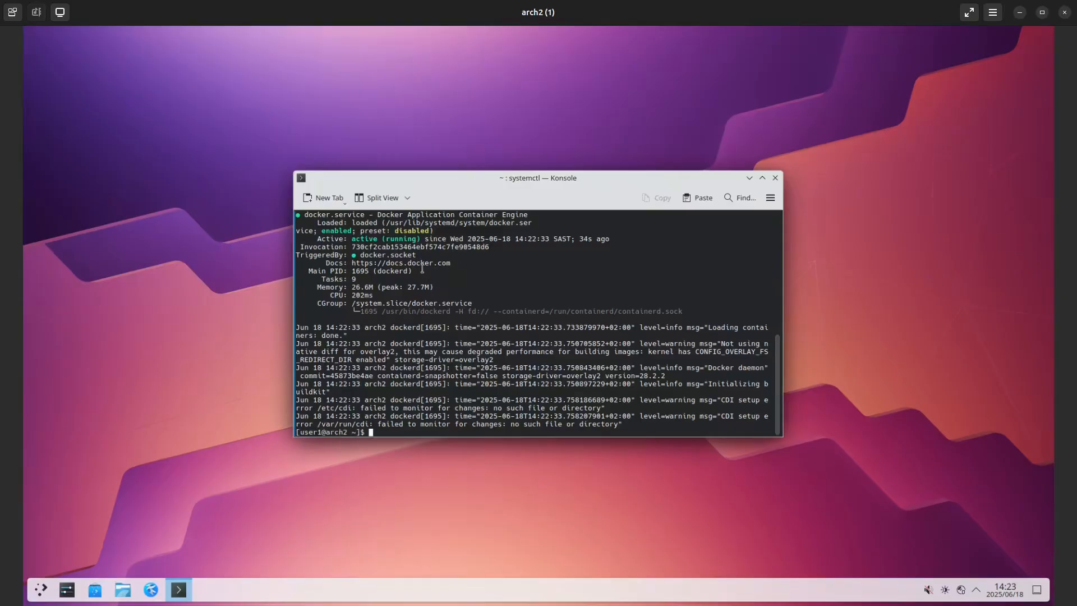
text(docker p)
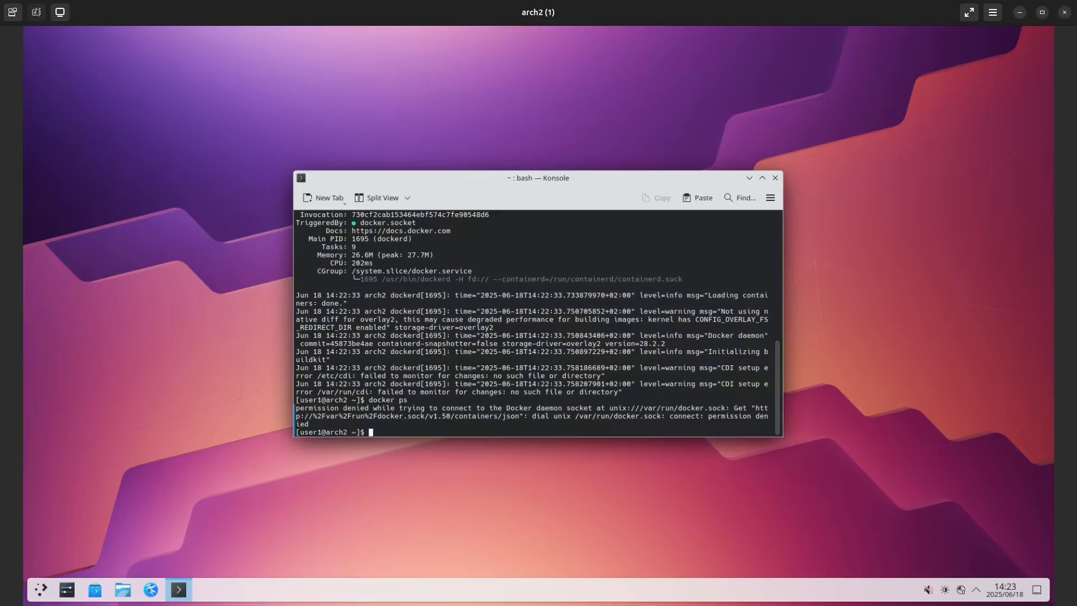
- Run 'sudo docker ps' to list an empty container table after a mistyped attempt
text(sudo docke p)
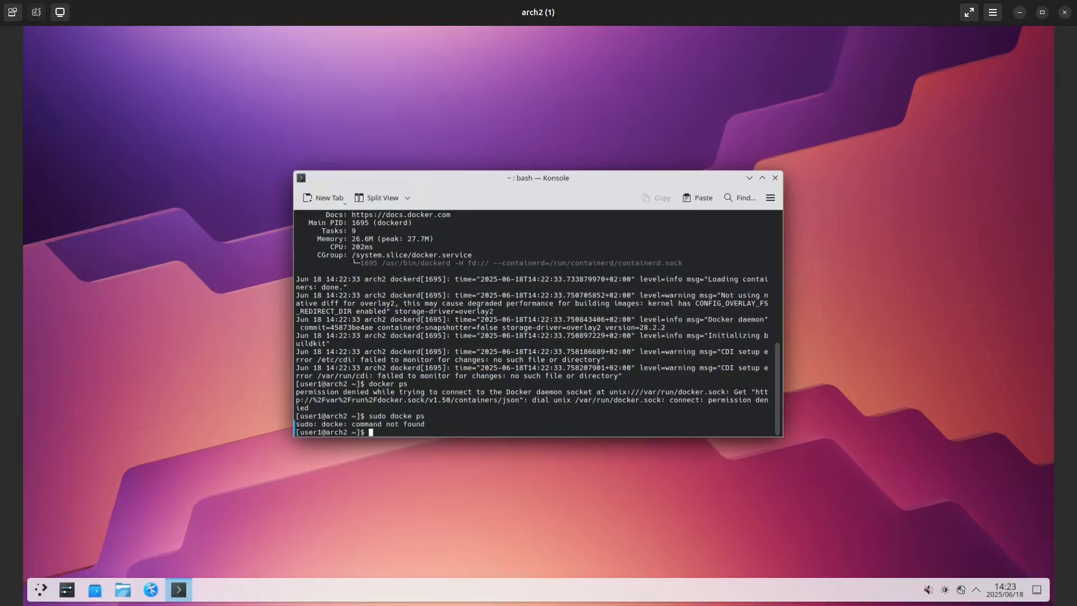
text(sudo docker ps)
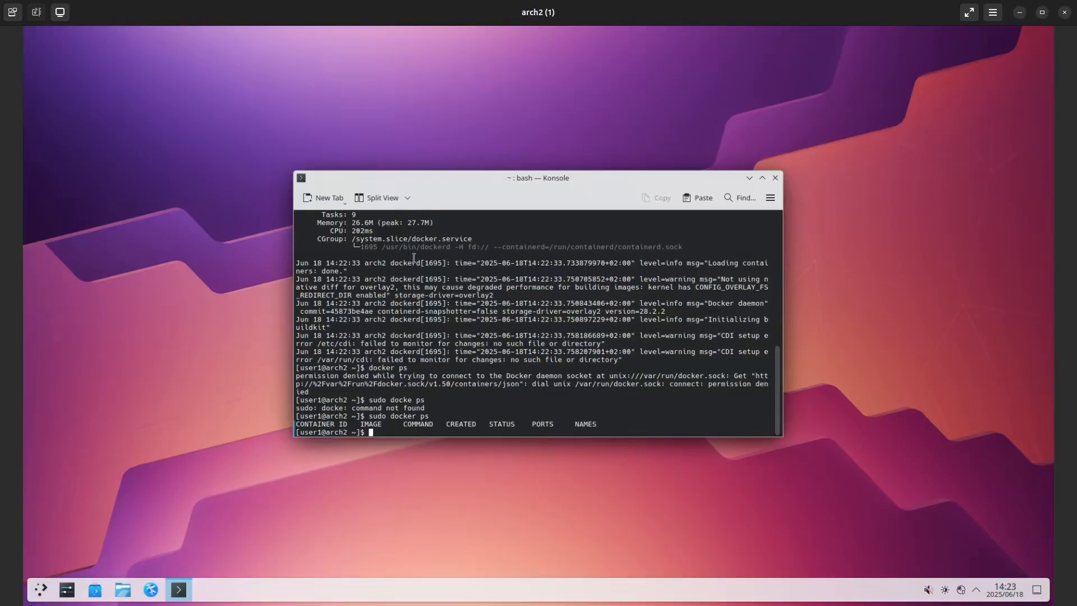
- Create the nested docket/jellfin project folder with 'mkdir -p'
text(mk)
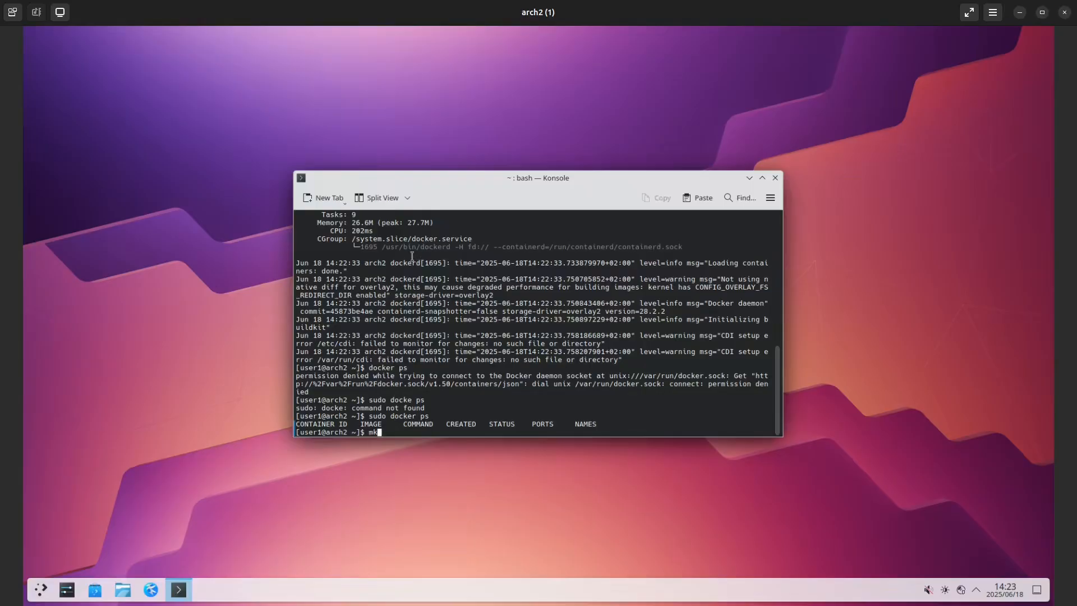
text(dir -p)
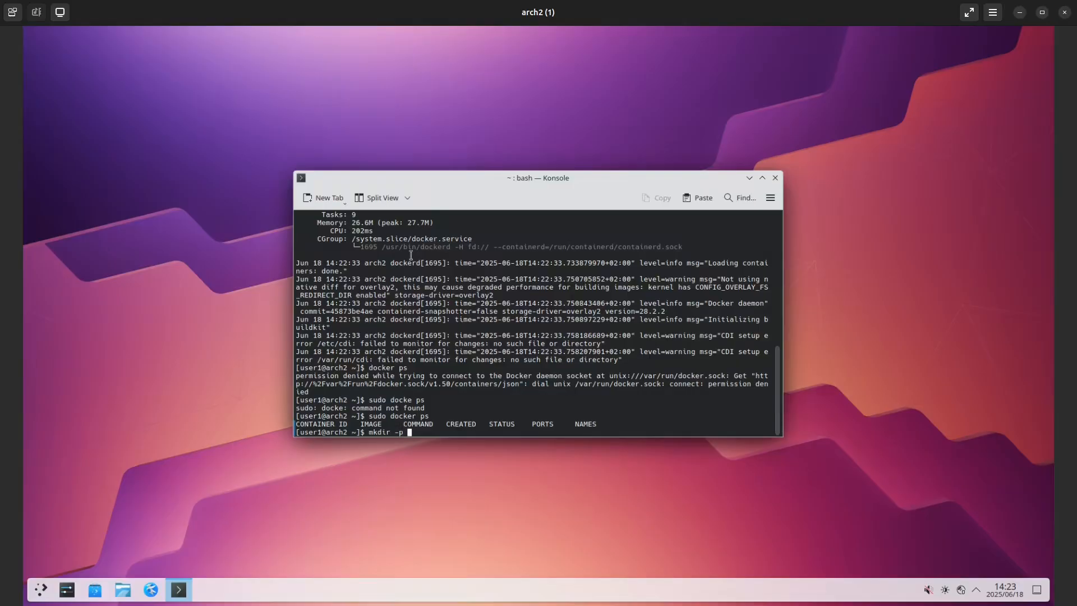
text(dcketr)
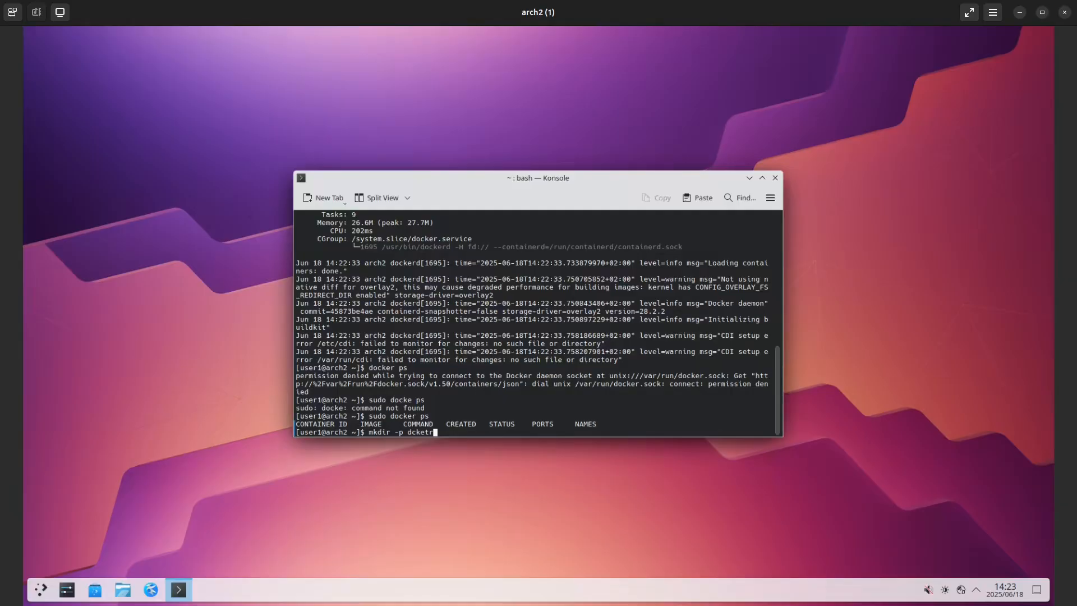
key(BackSpace)
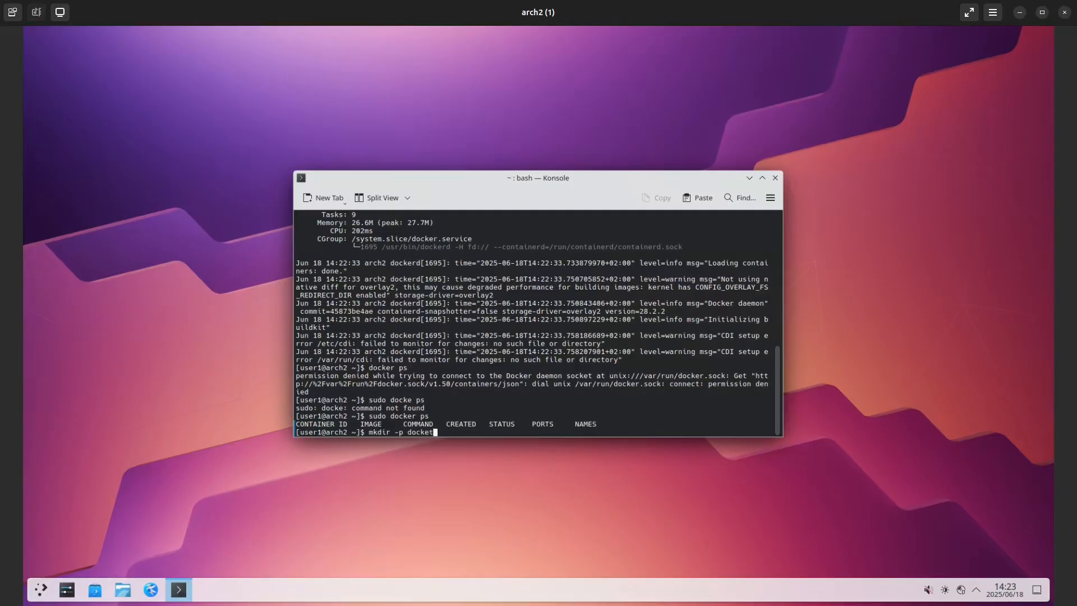
text(/)
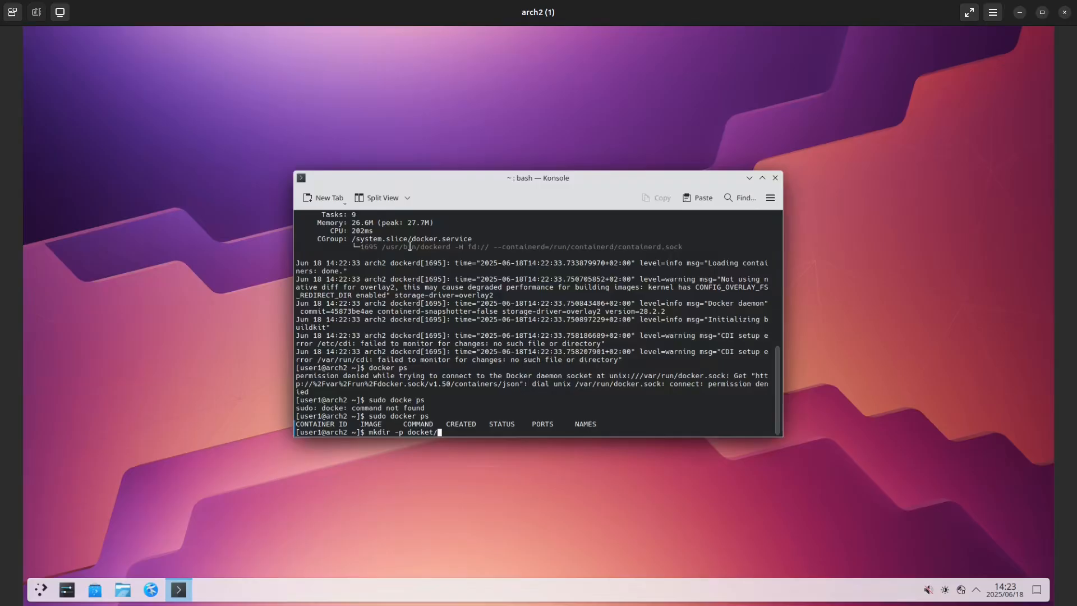
text(jellfyn)
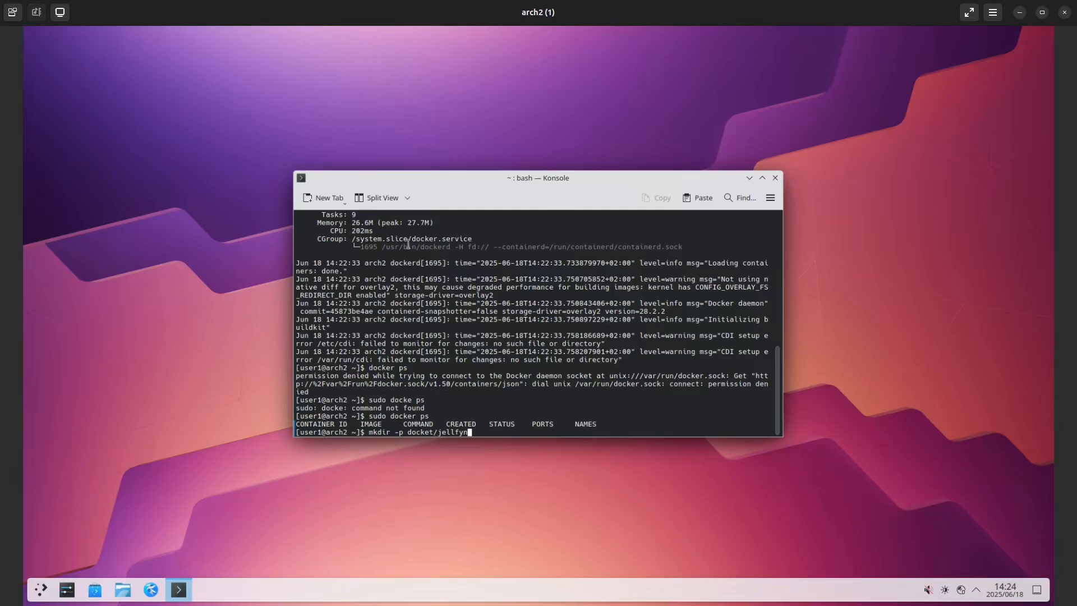
key(BackSpace)
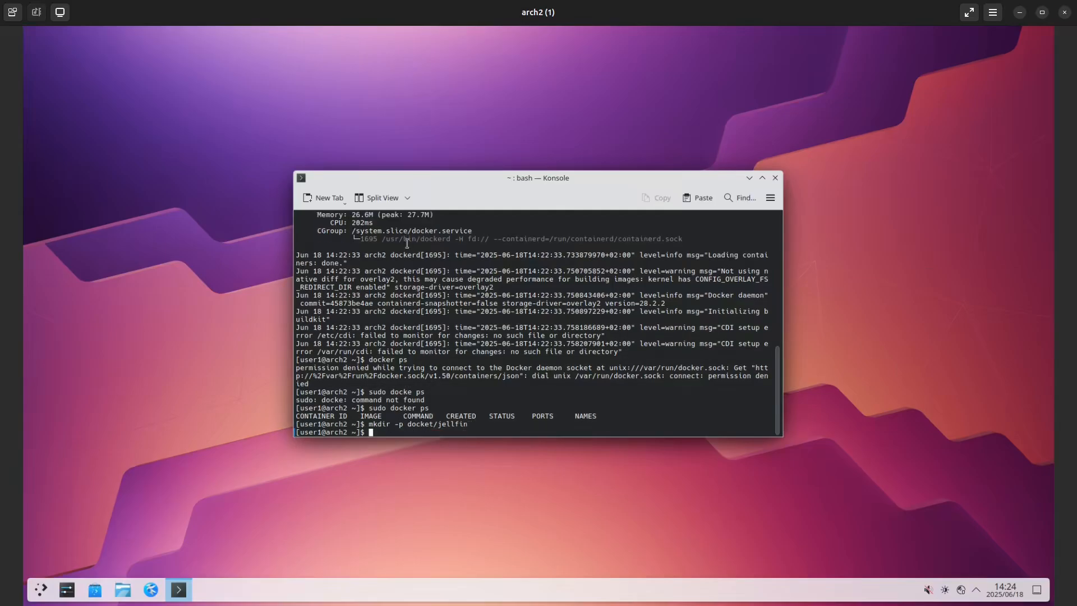
- Change into the new folder and open an empty compose.yml in vim
text(cd)
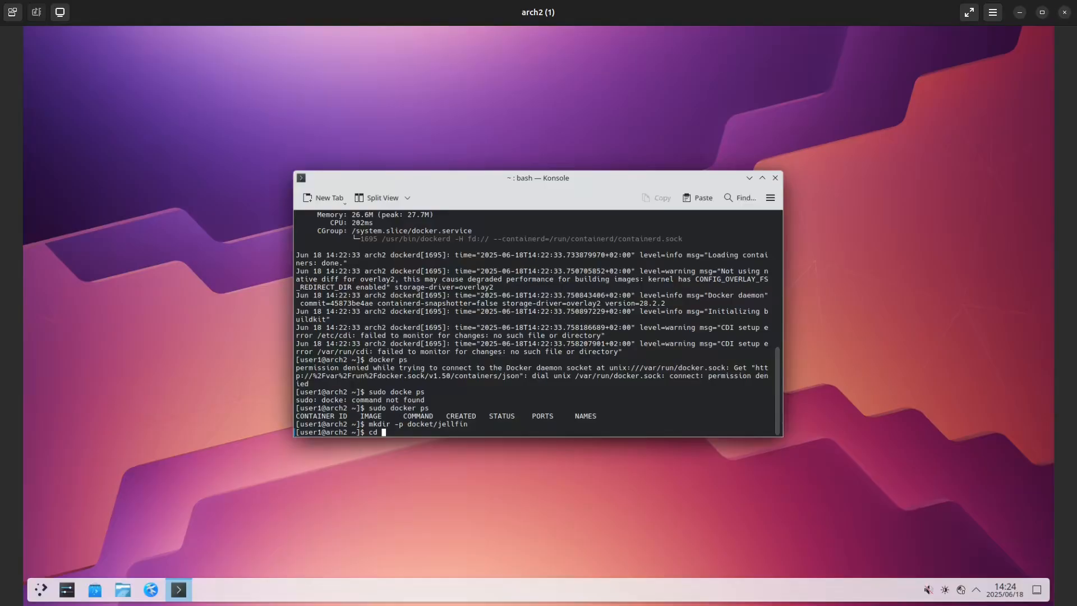
text(docket/jellfin/)
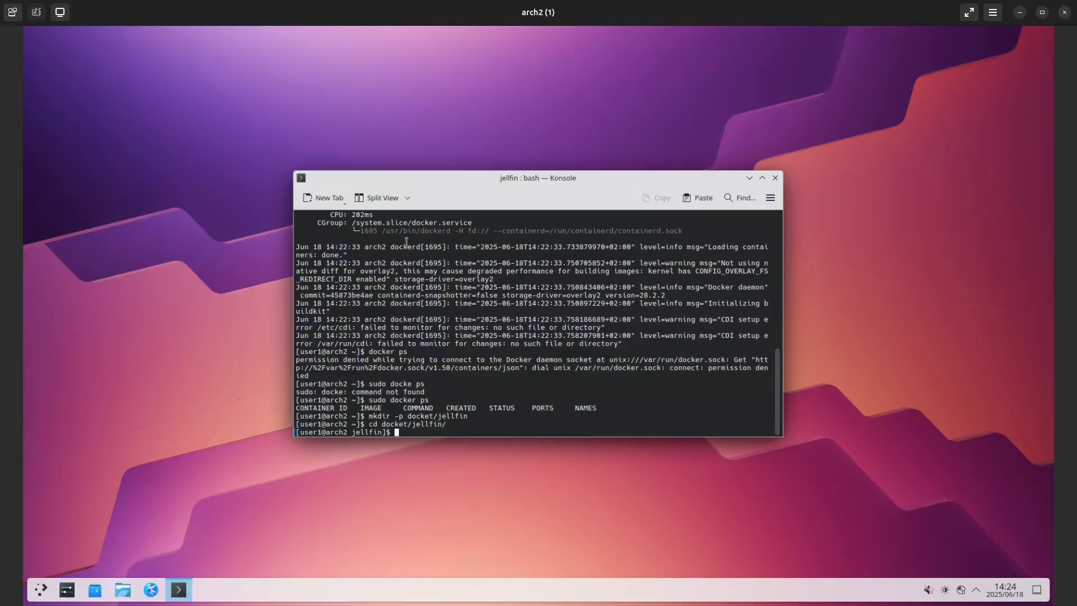
text(vim)
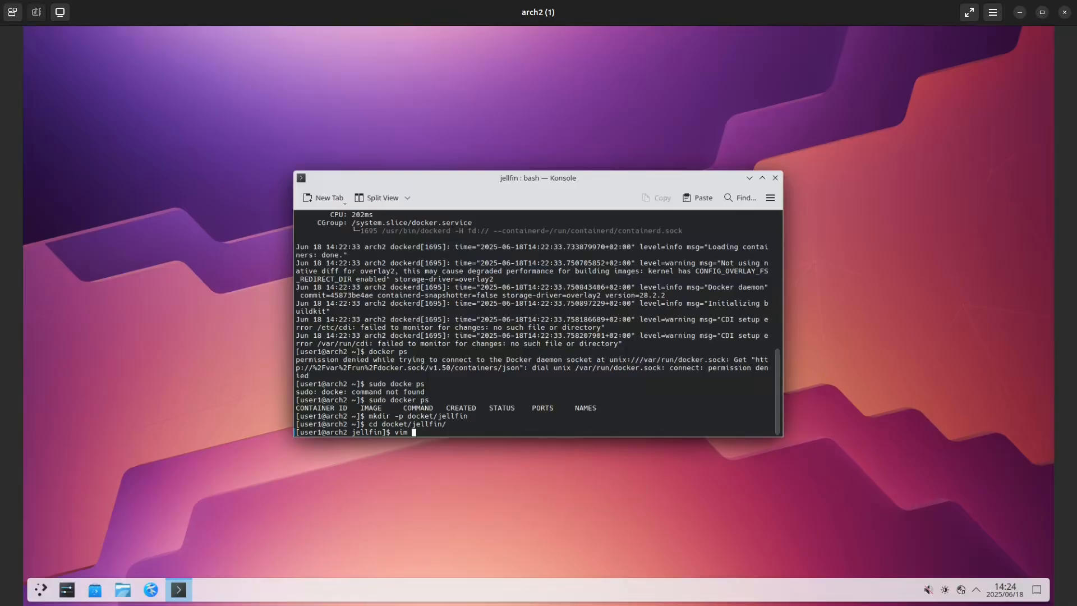
text(compos)
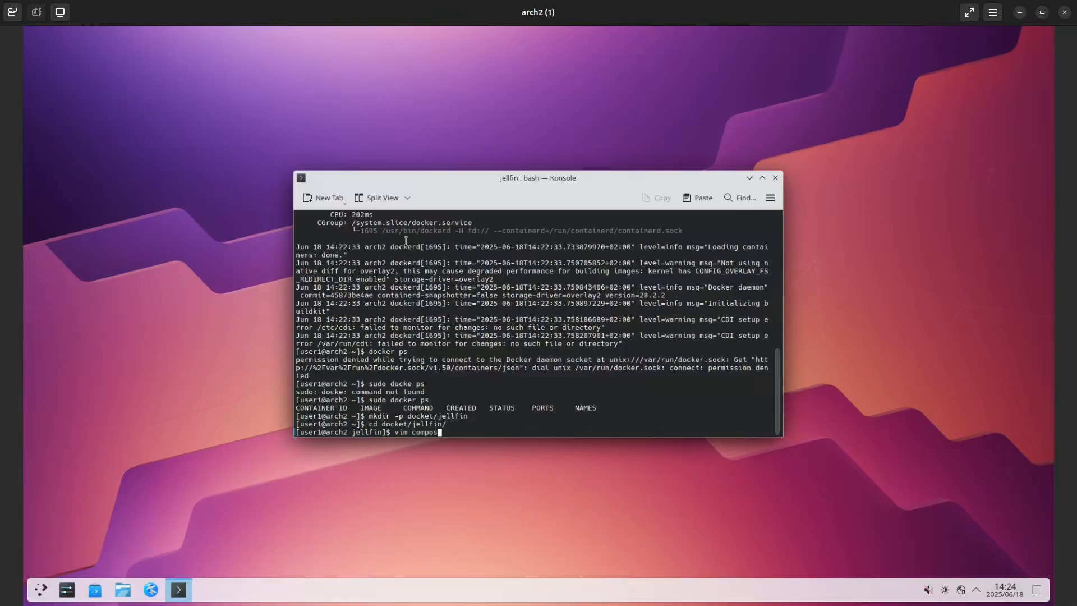
text(.yml)
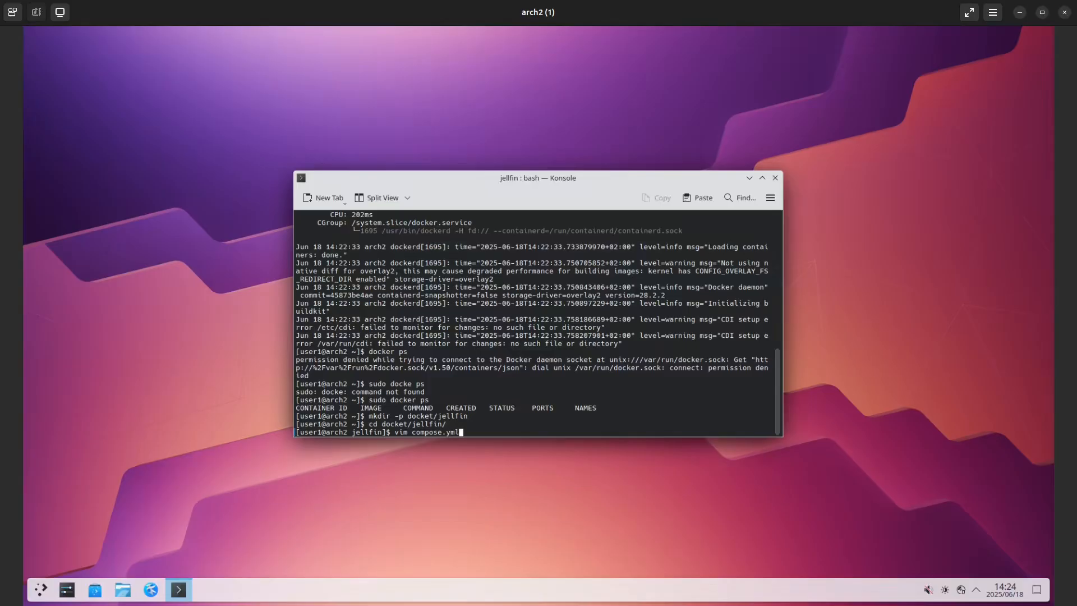
key(Return)
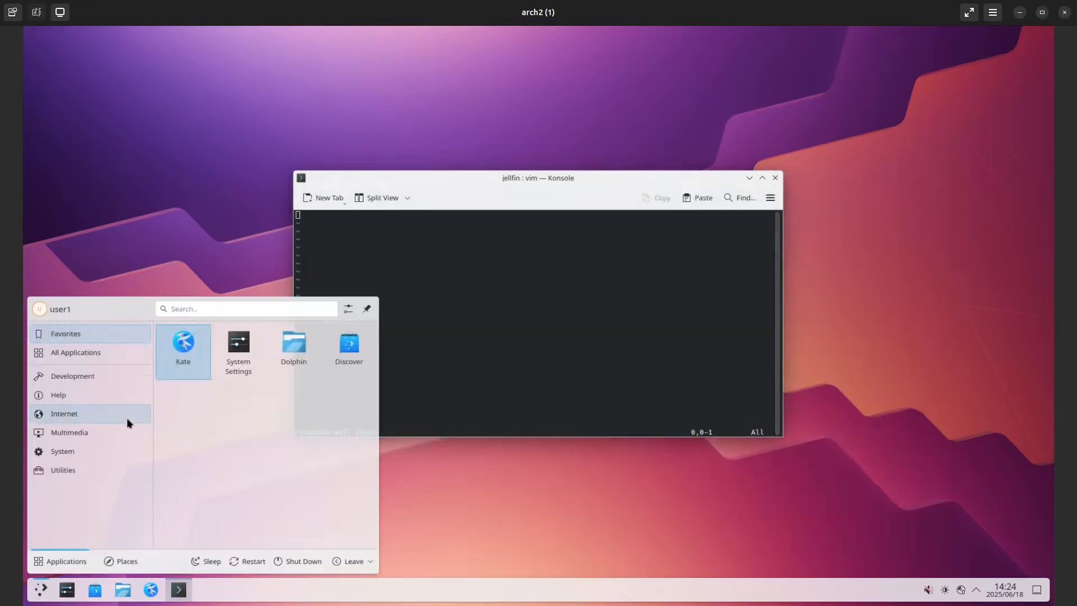
- Quit vim and launch Discover from the taskbar, which shows an Arch app-installation error
click(64, 413)
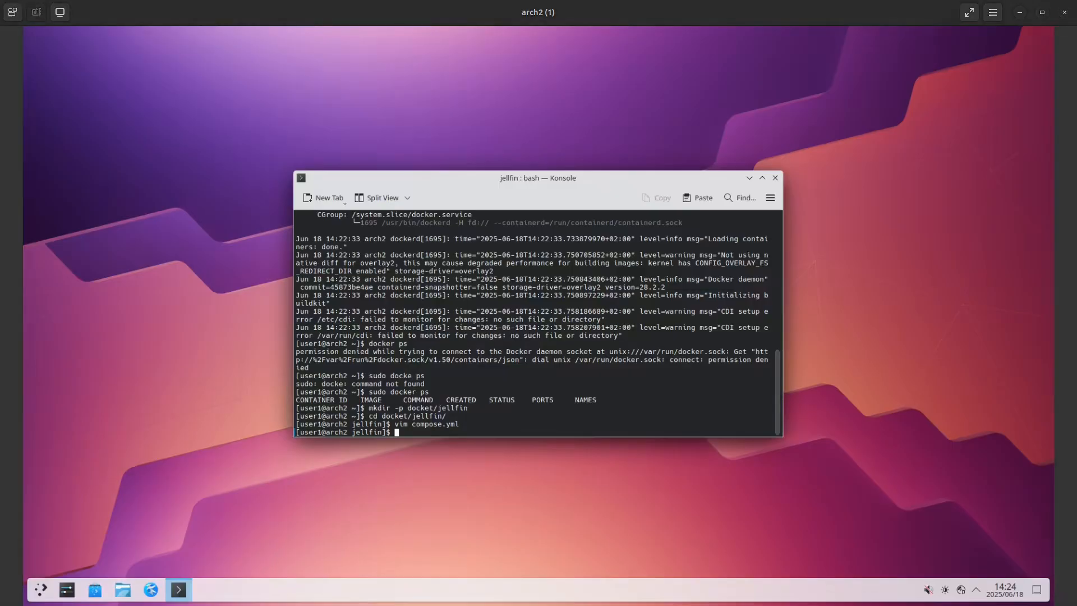
mouse_move(830, 400)
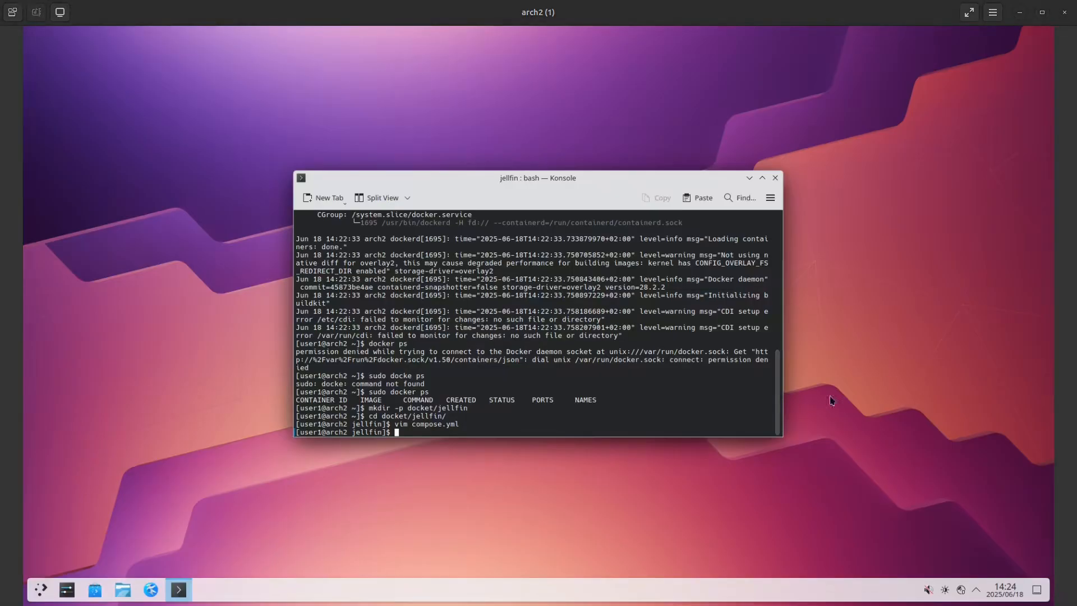
click(44, 589)
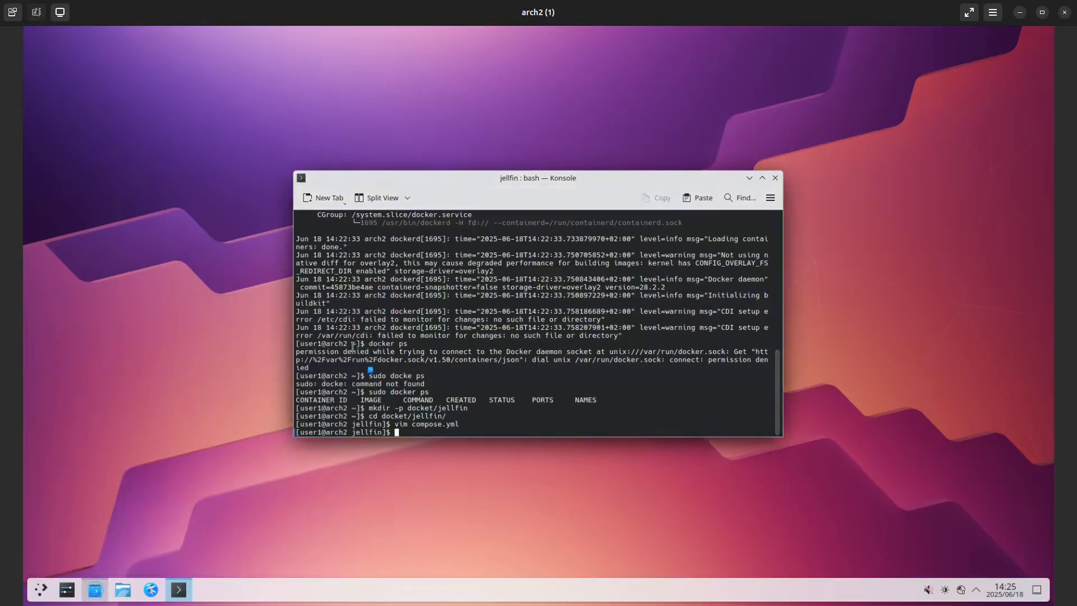
click(94, 593)
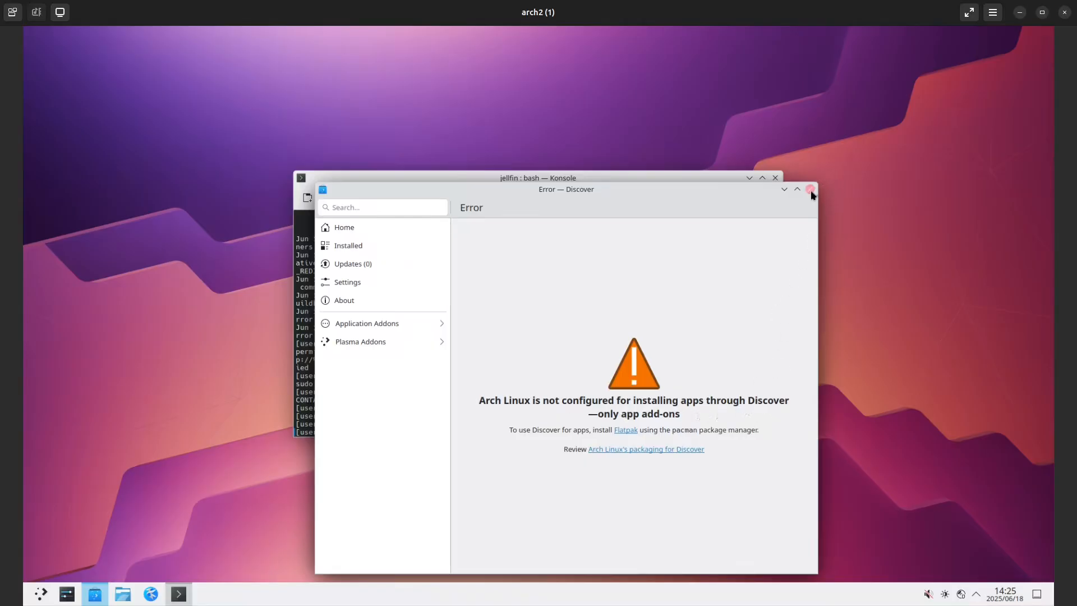
- Close the Discover error and search the repositories with sudo pacman -Ss firefox
click(810, 190)
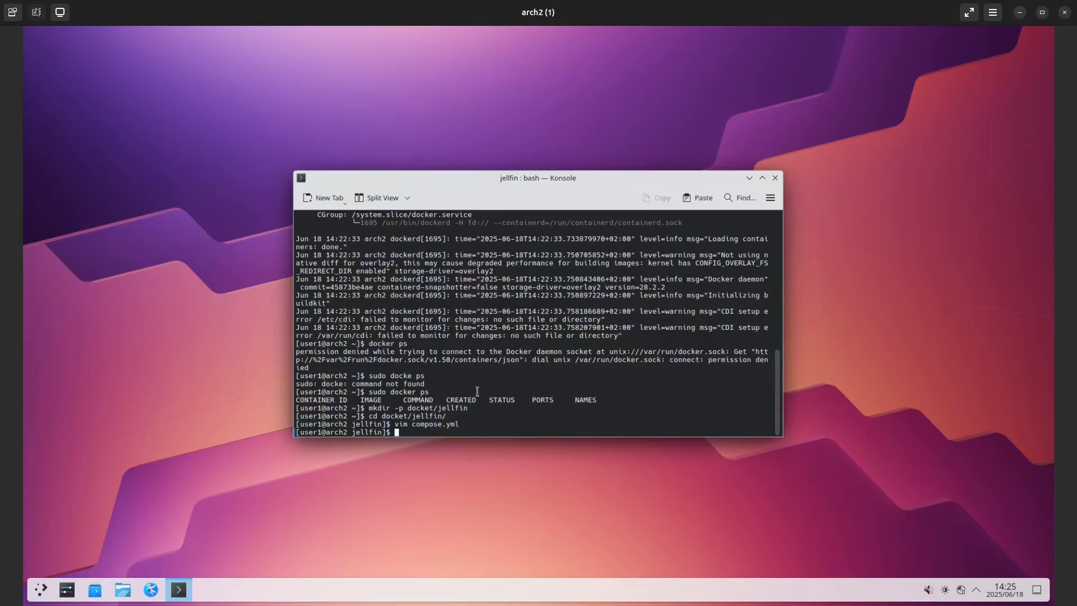
text(sudo)
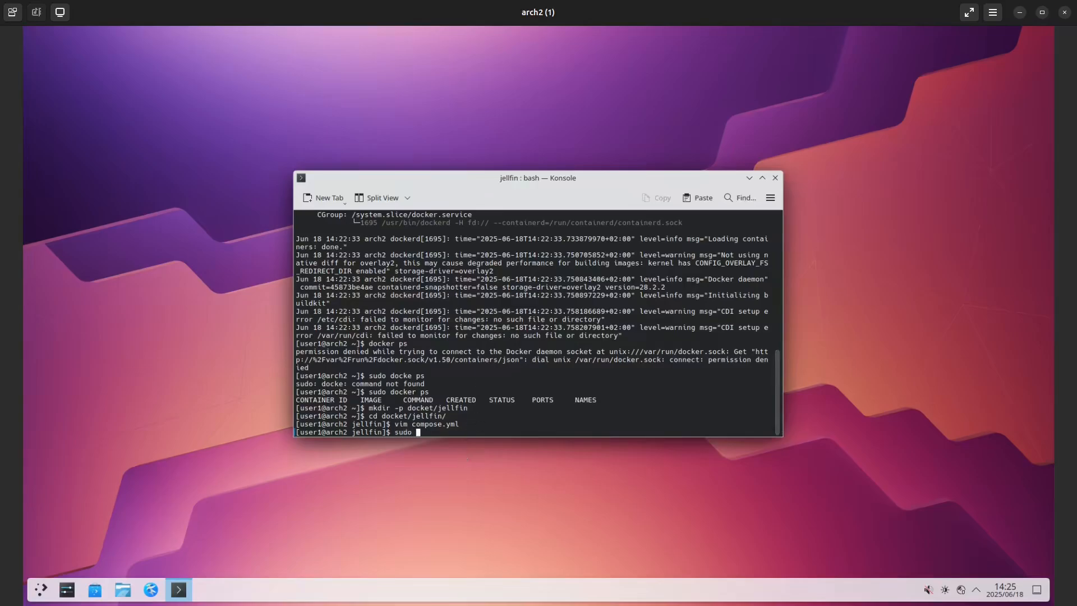
text(-S)
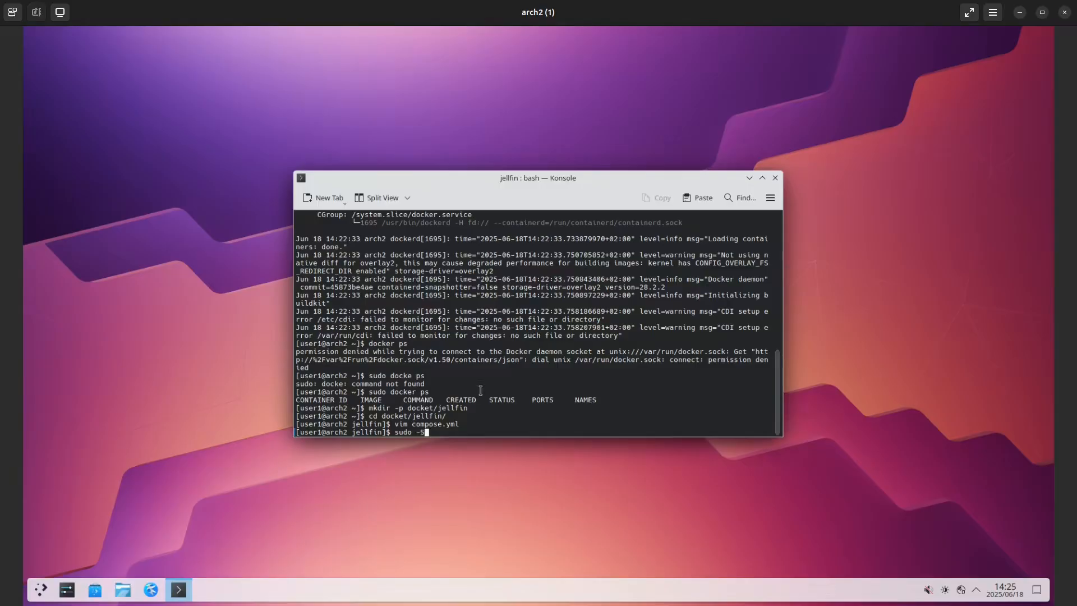
key(BackSpace)
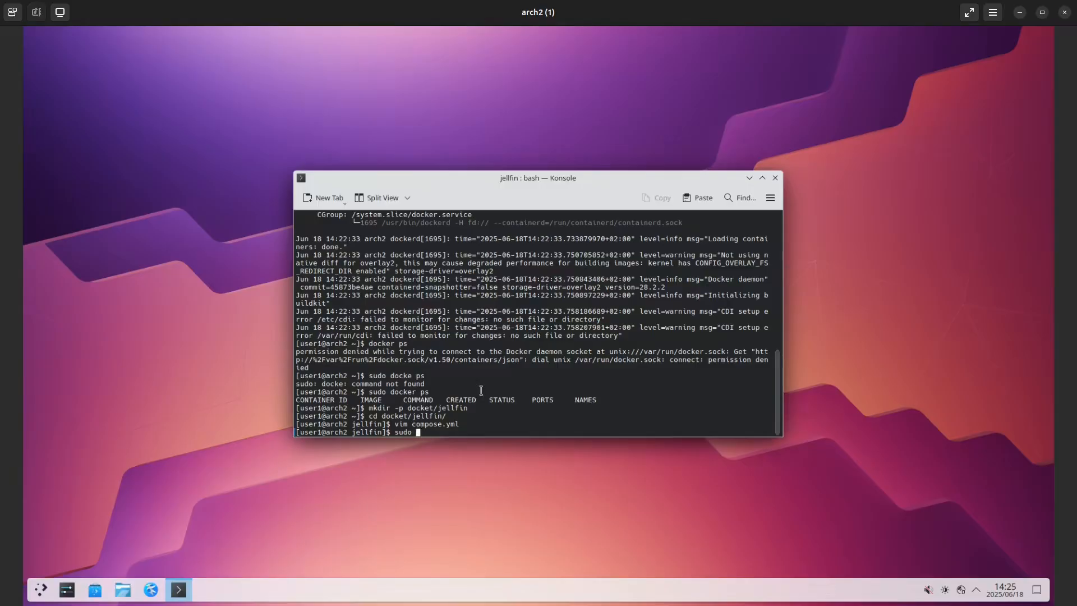
text(pacman)
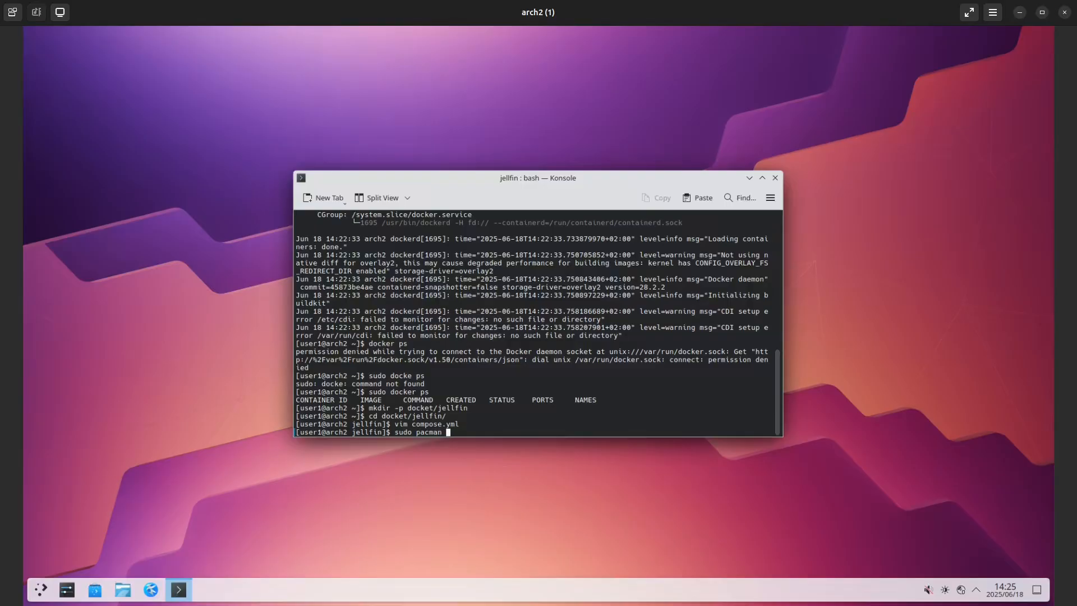
text(-Ss)
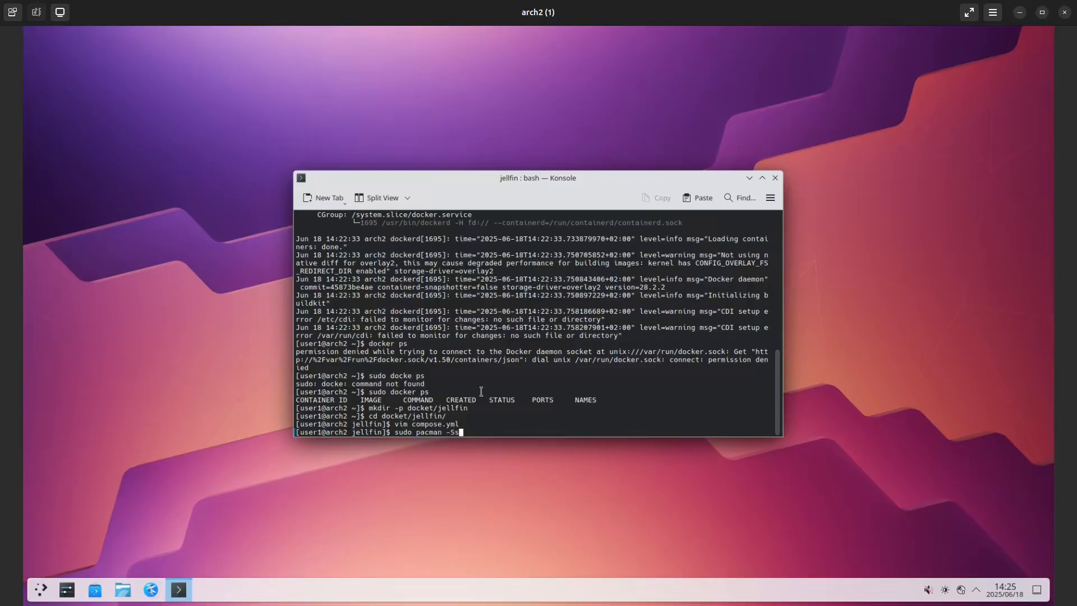
text(fire)
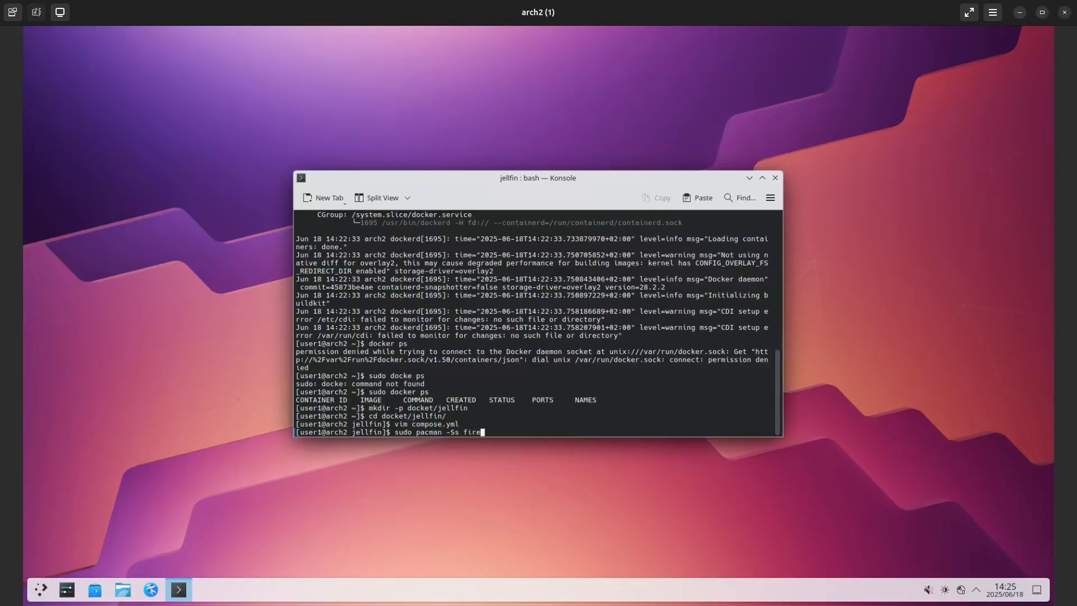
key(Return)
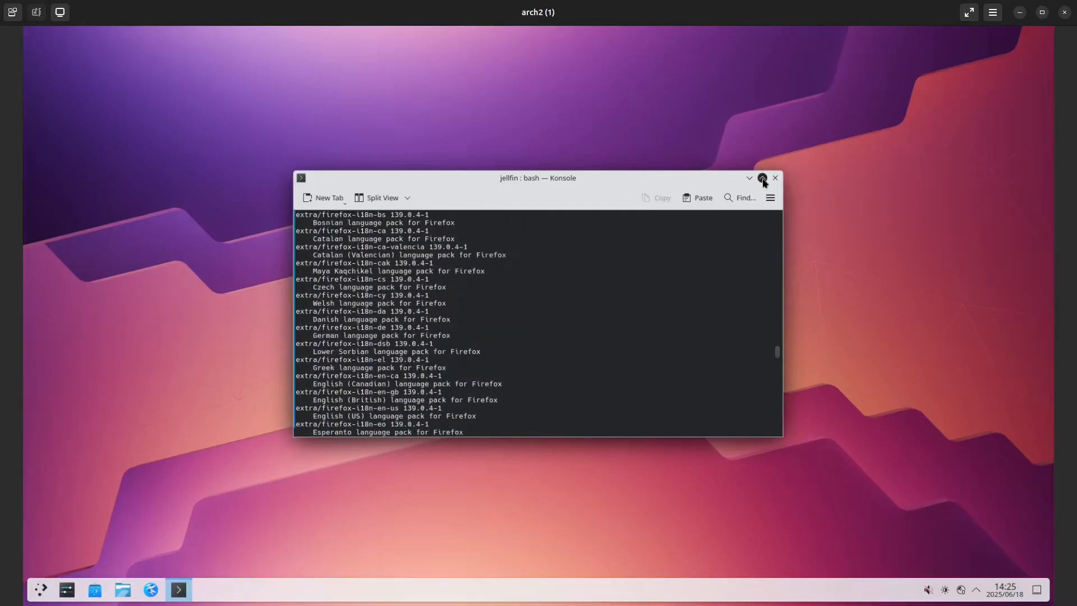
- Maximize the terminal and install Firefox with sudo pacman -S firefox, answering y to proceed
click(762, 181)
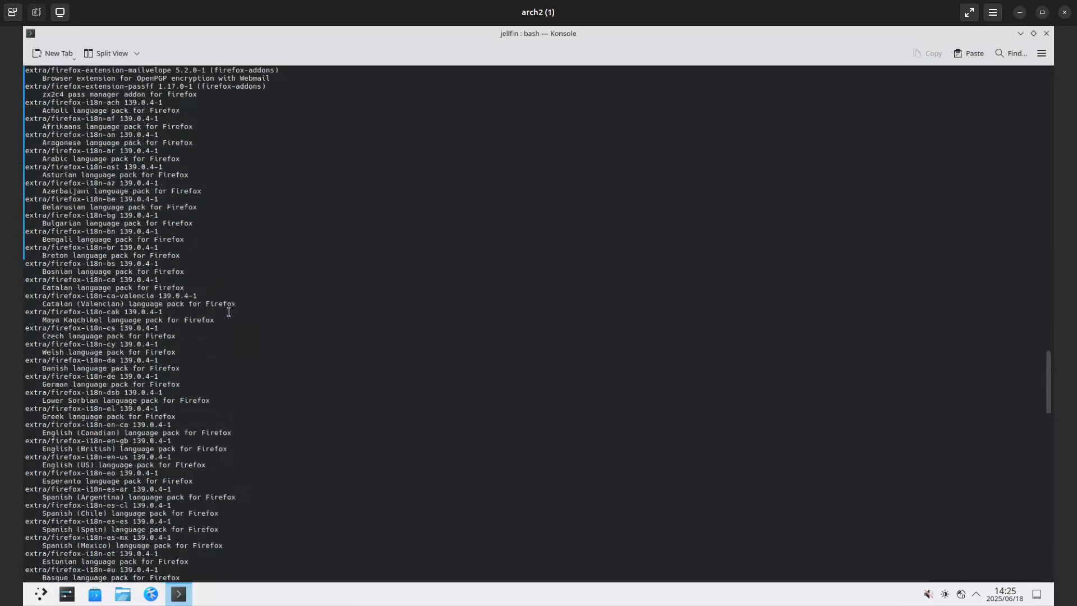
scroll(down, 3)
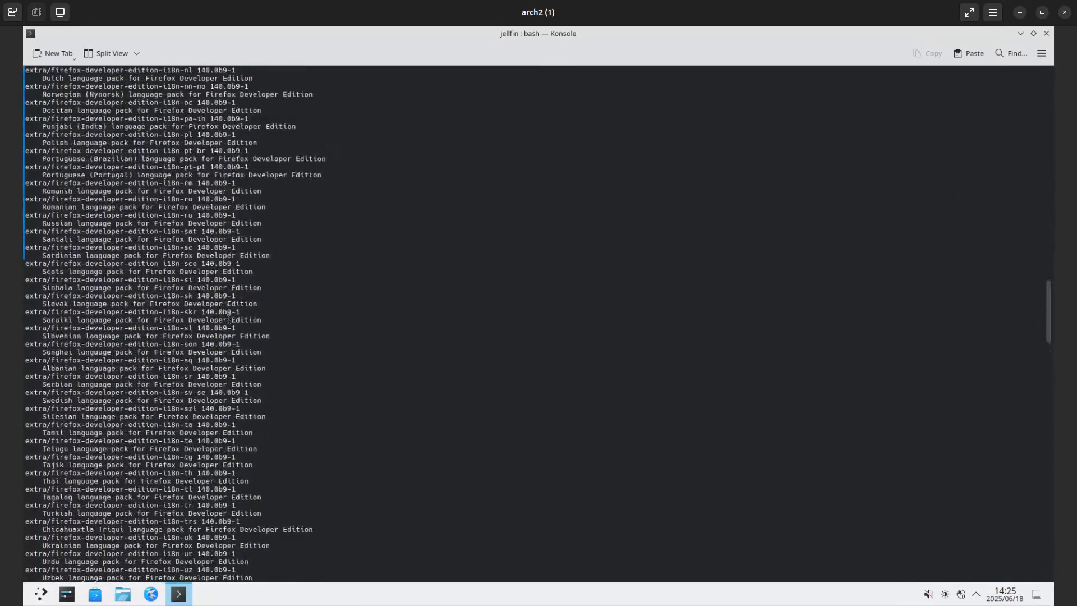
scroll(up, 3)
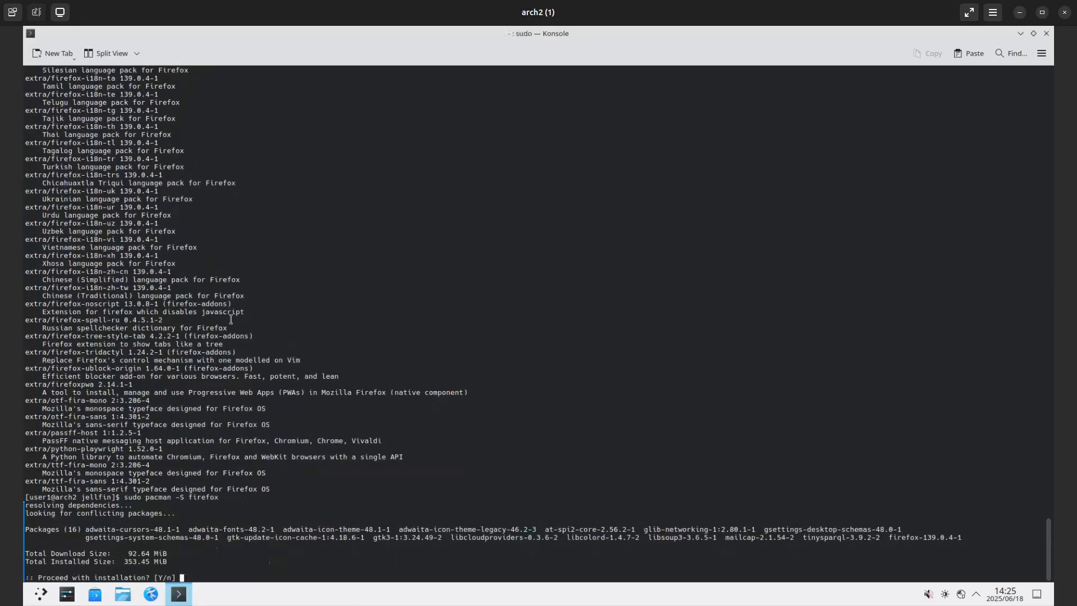
text(y)
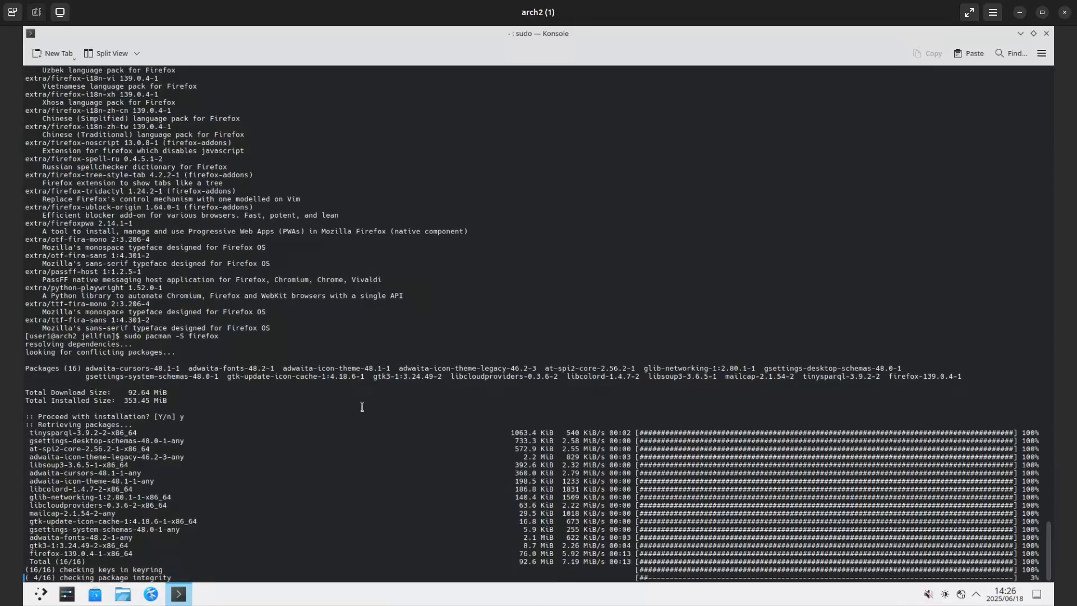
scroll(down, 3)
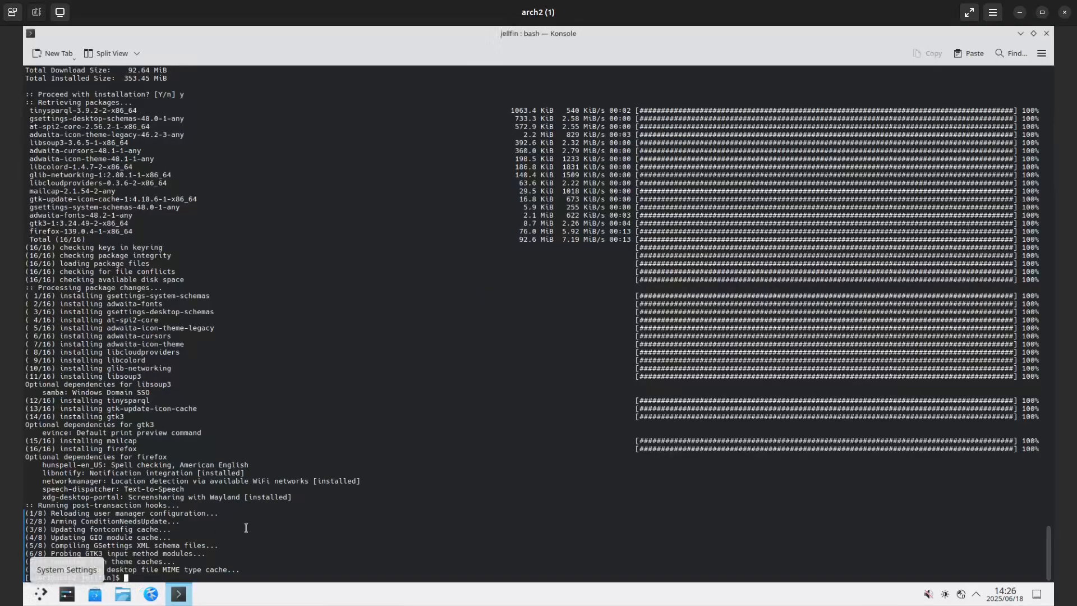
- Search the application launcher for 'fire' to start Firefox
click(39, 593)
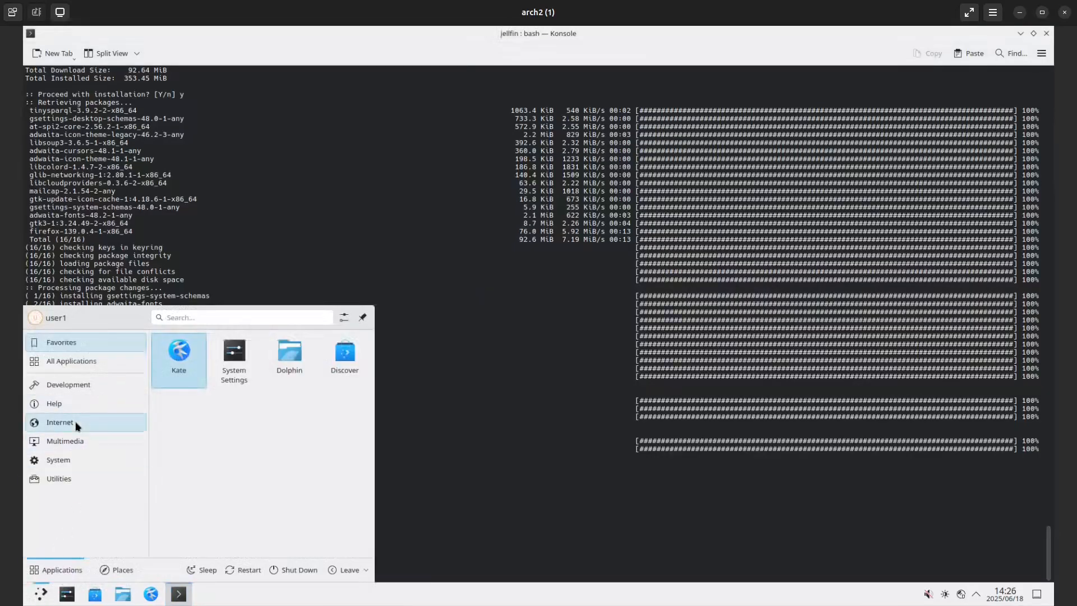
click(59, 421)
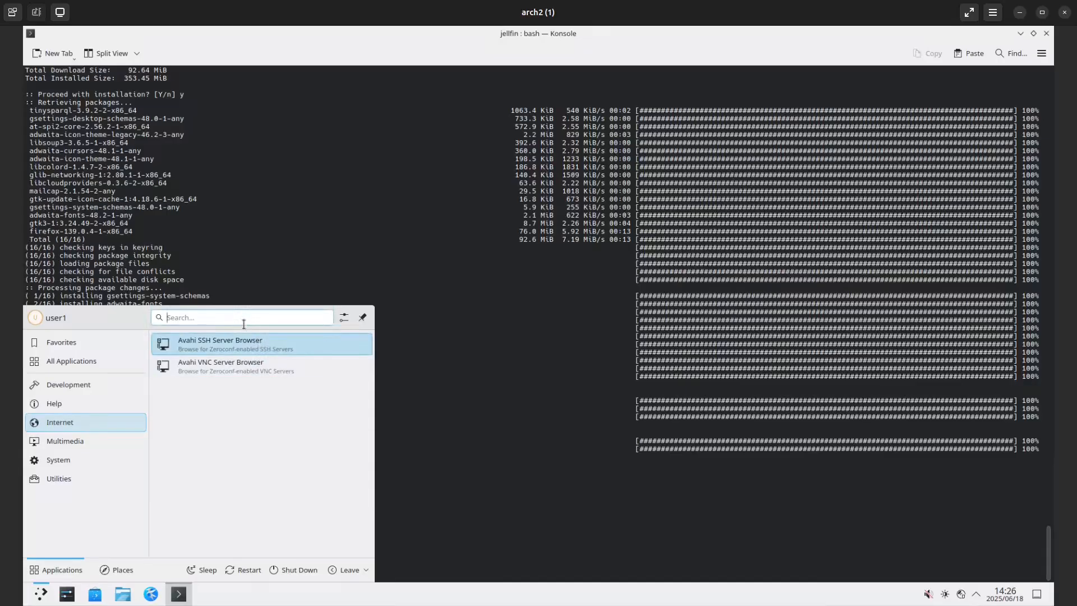
text(fire)
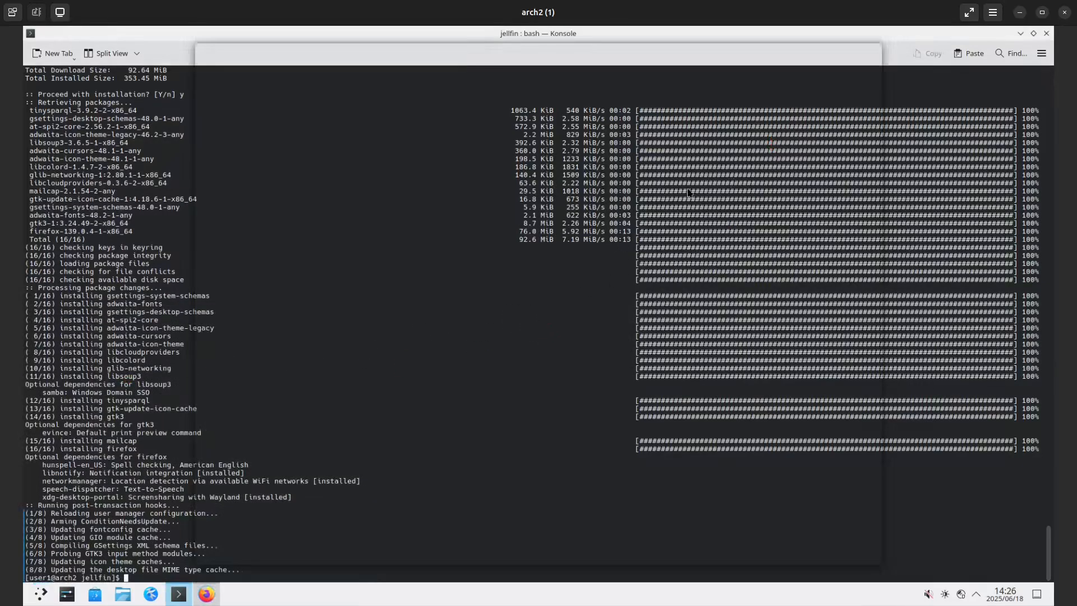
- Launch Firefox and search Google for 'jellyfin docker-compose'
click(206, 594)
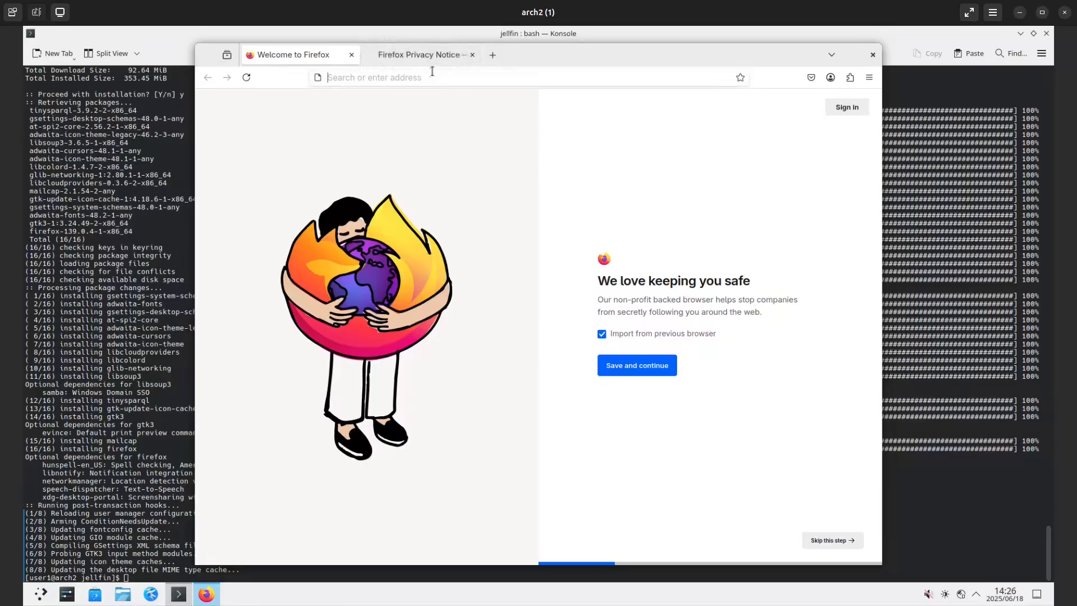
text(googl)
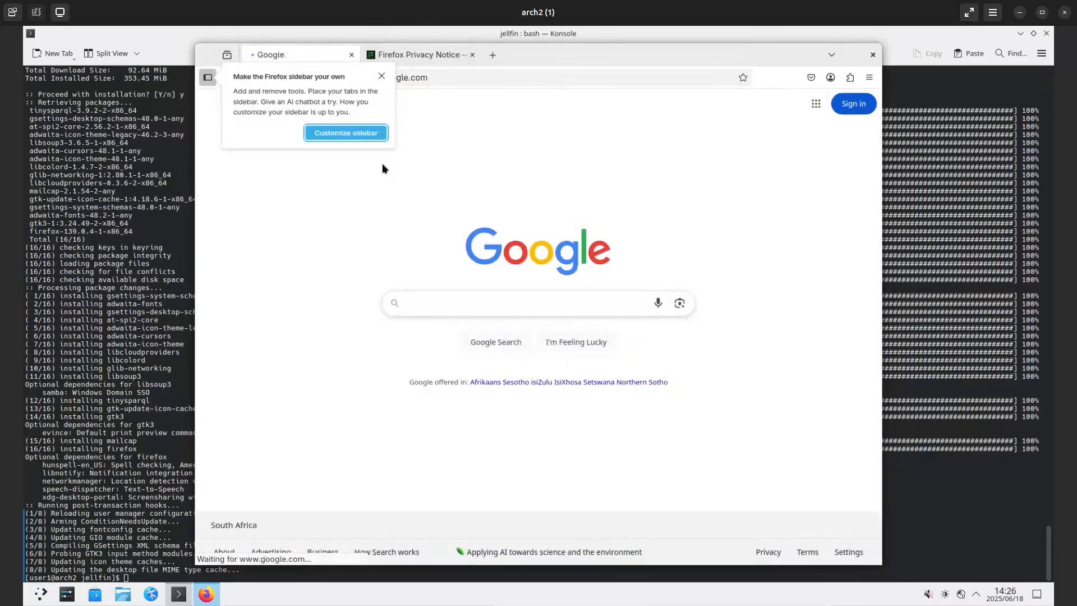
click(536, 303)
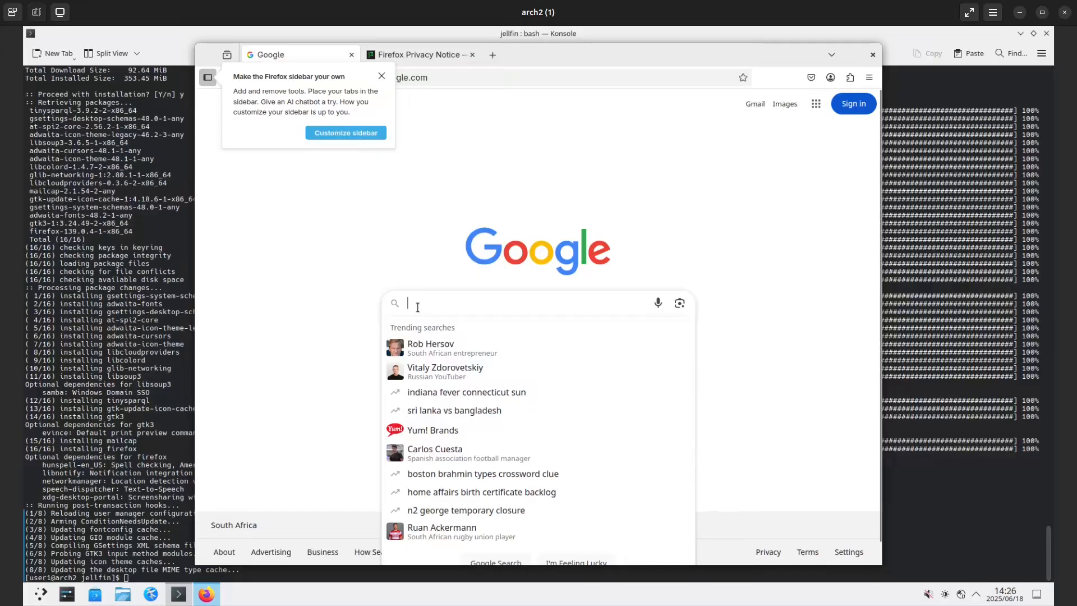
text(jellyfin)
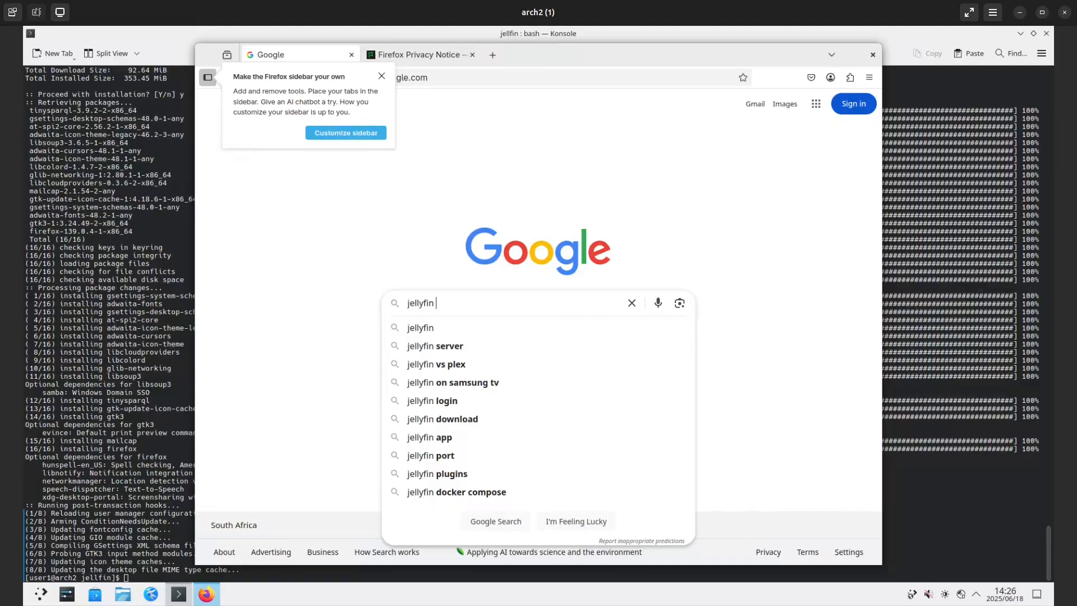
text(docker-compose)
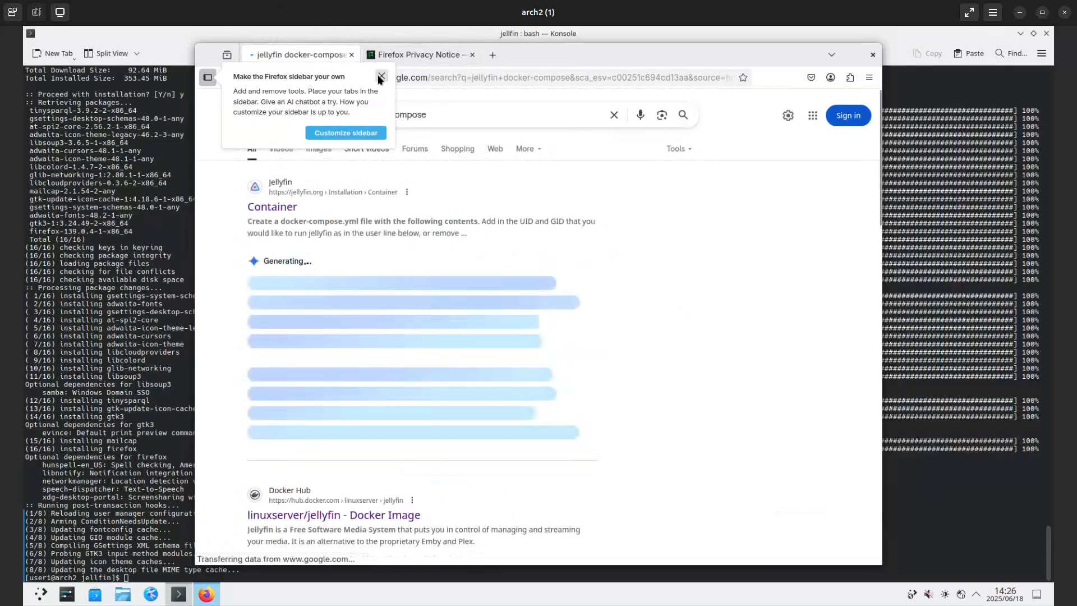
- Dismiss the sidebar tip, expand the AI overview and copy its docker-compose code template
click(381, 77)
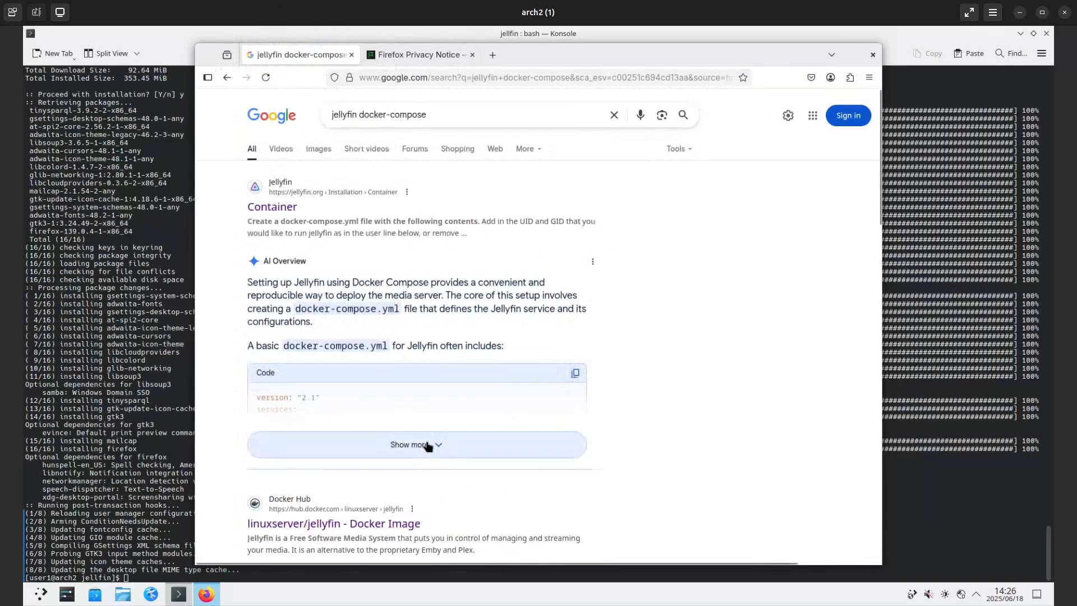
click(415, 444)
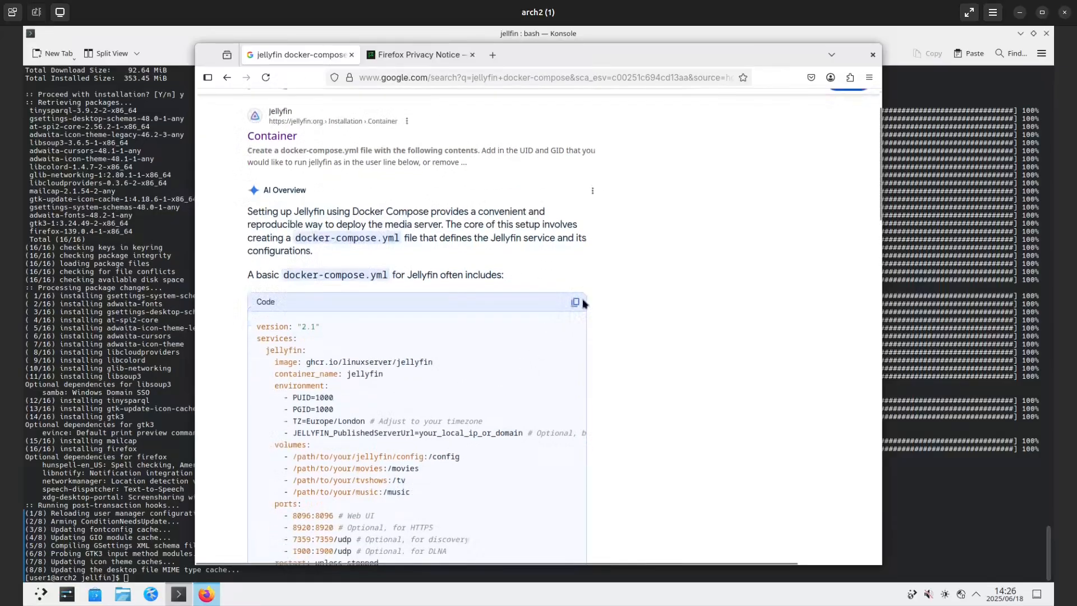
click(178, 594)
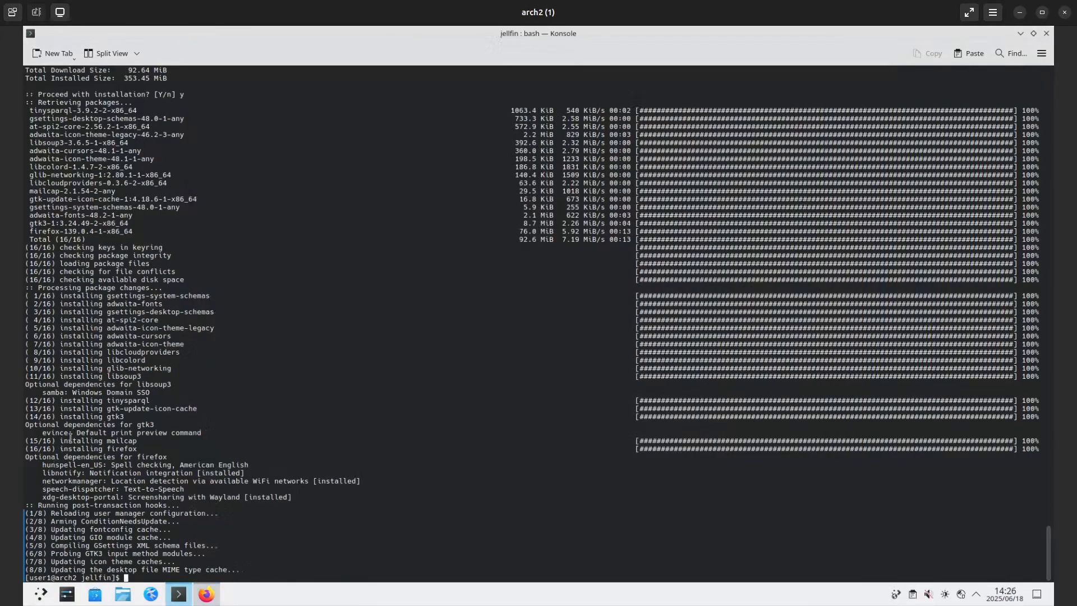
- Paste the Jellyfin template into compose.yml in vim and set TZ to Africa/Johannesburg
text(vim)
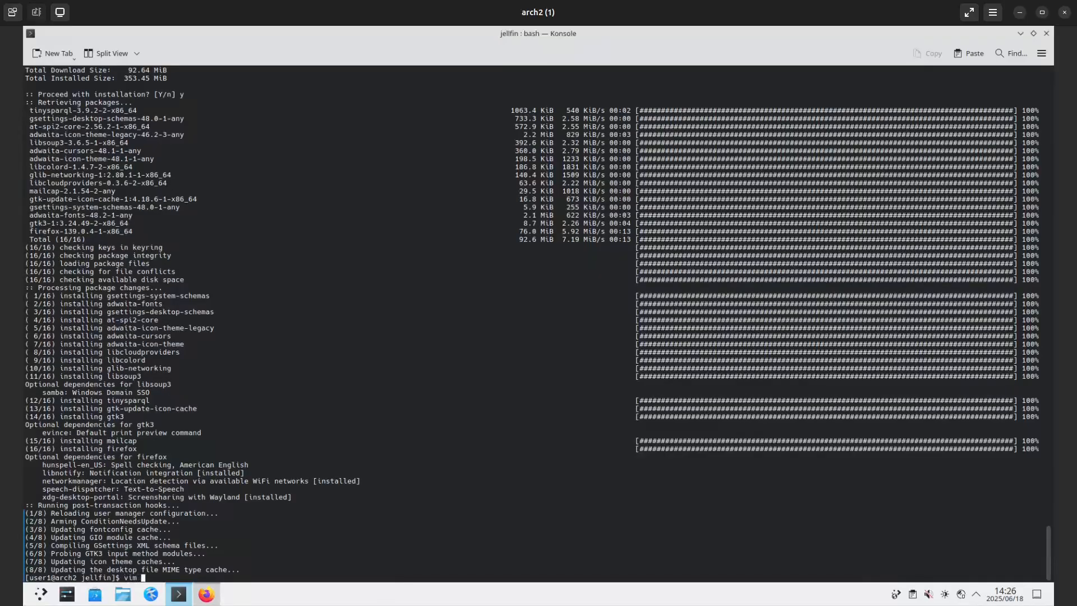
text(o)
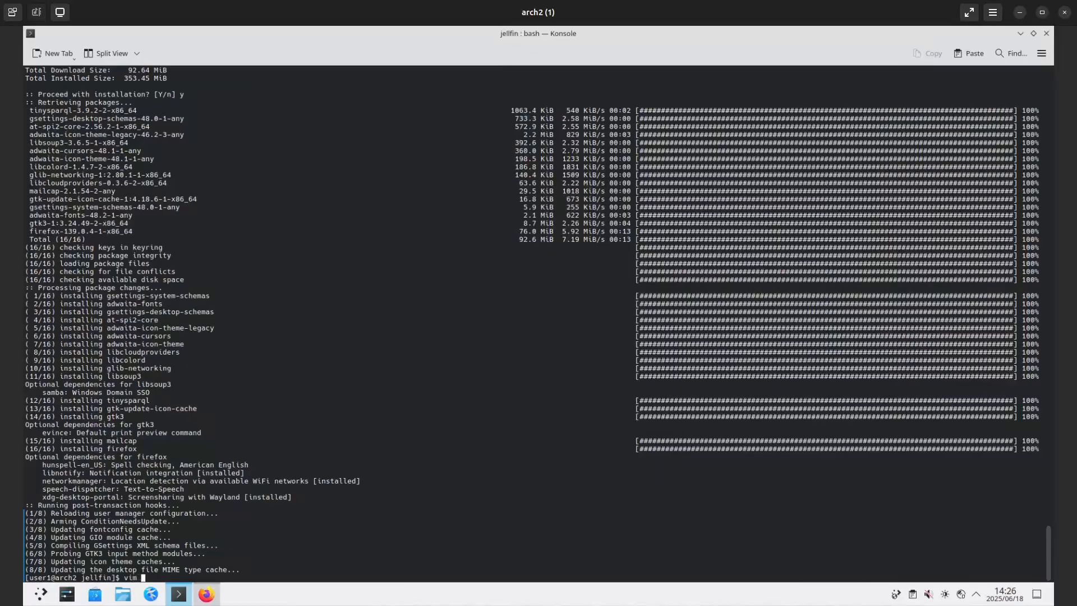
text(compose.)
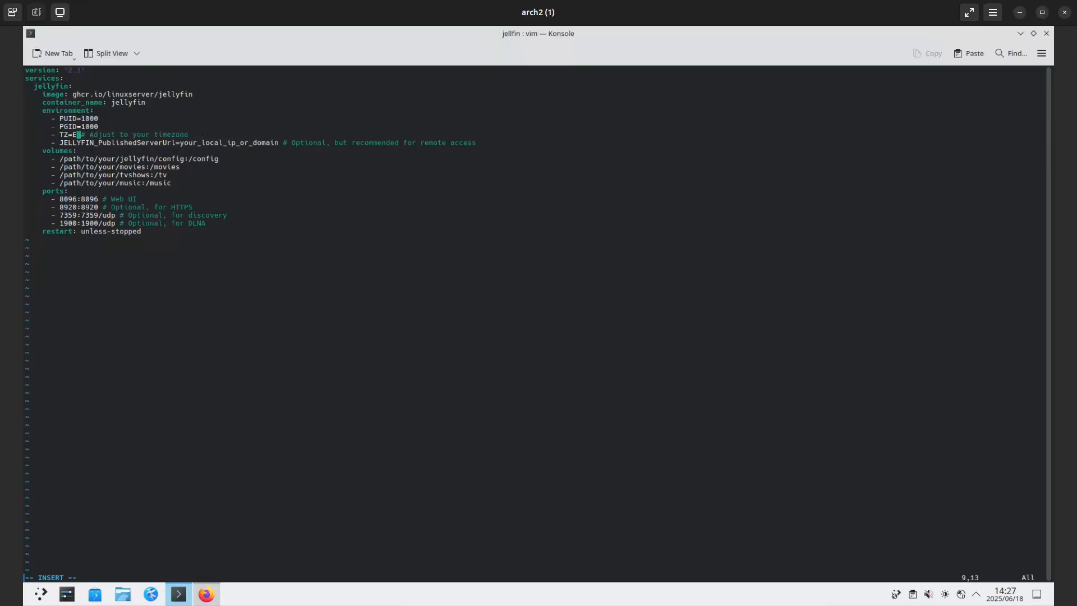
text(fr)
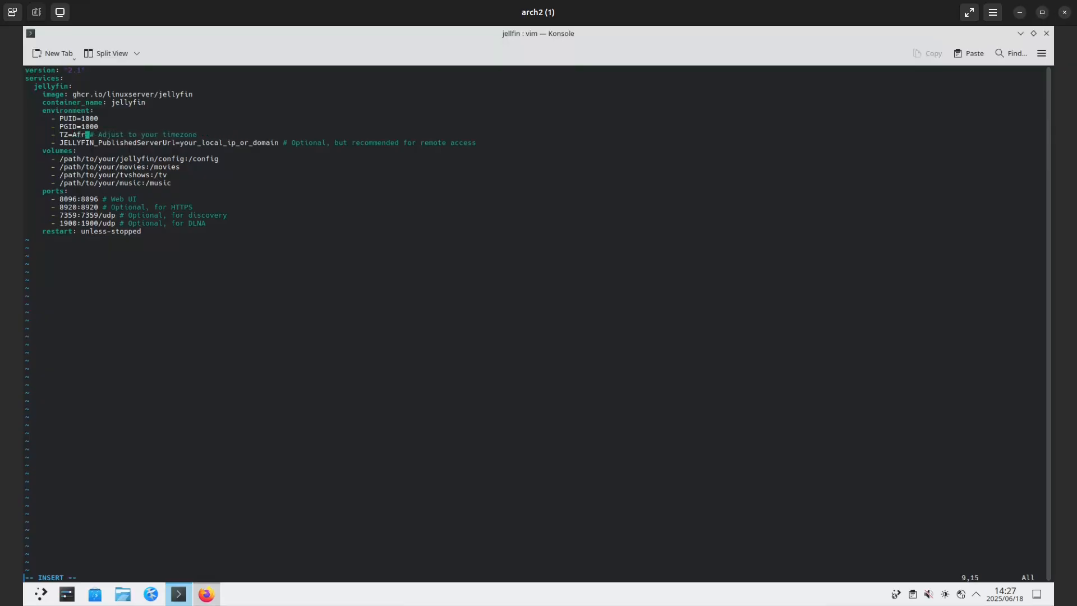
text(ica/)
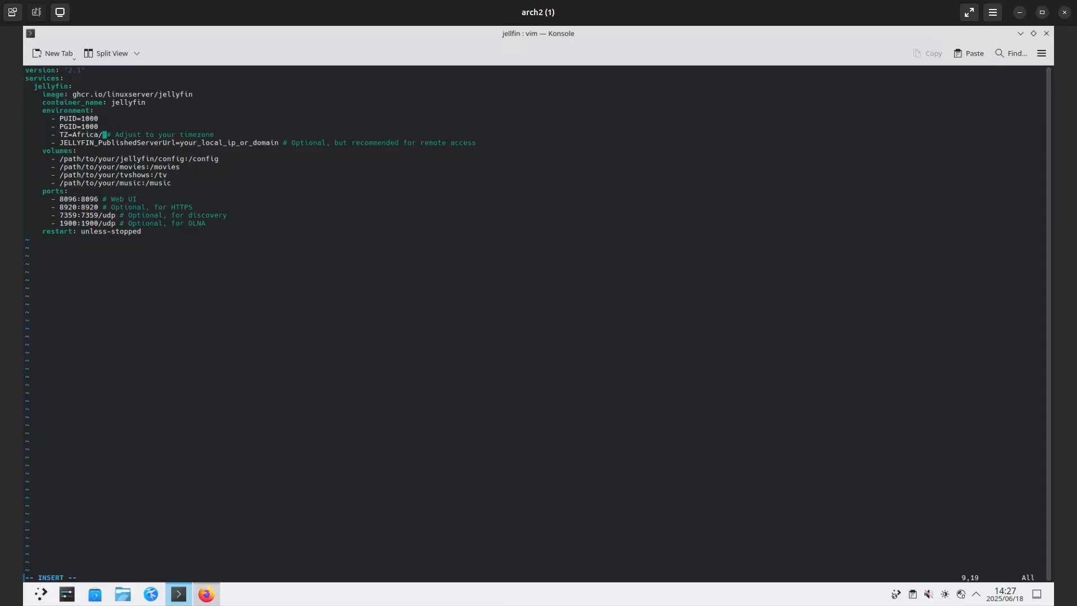
text(Johannesburg)
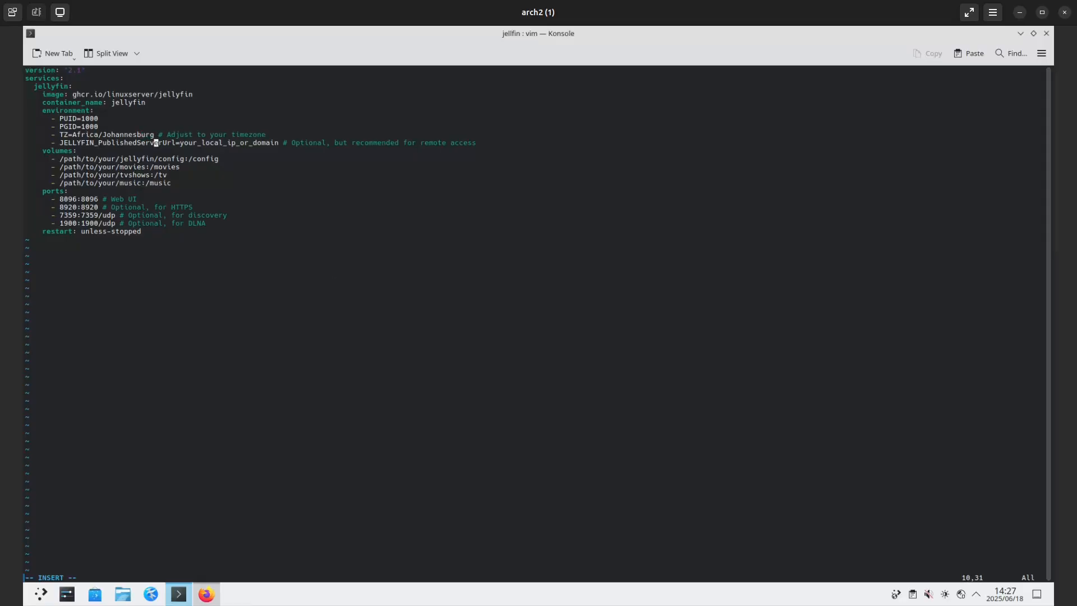
mouse_move(332, 276)
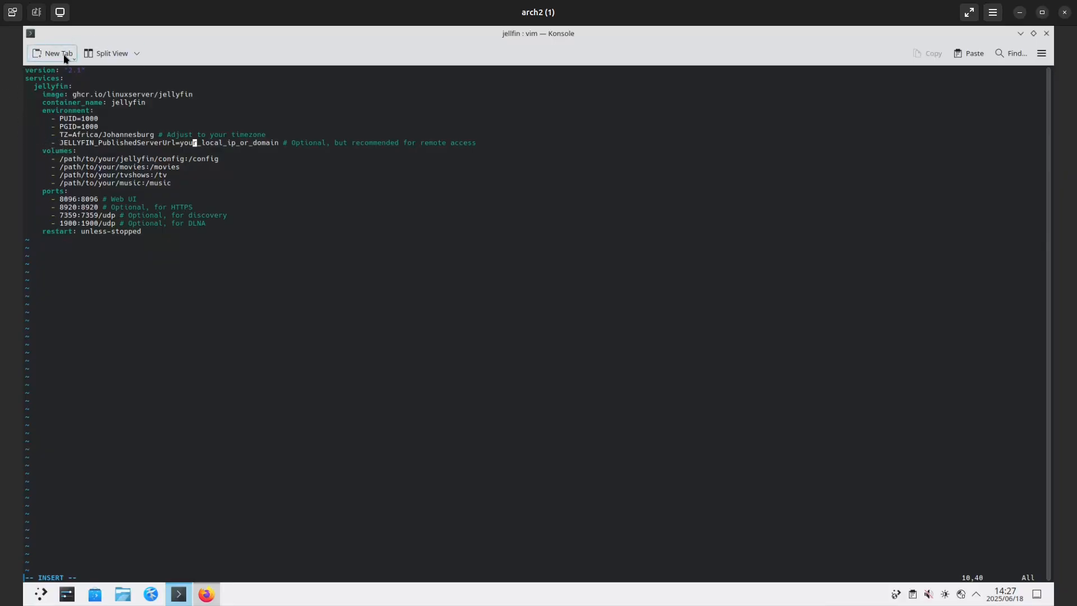
- Open a second Konsole tab and enter ip -br a
click(52, 52)
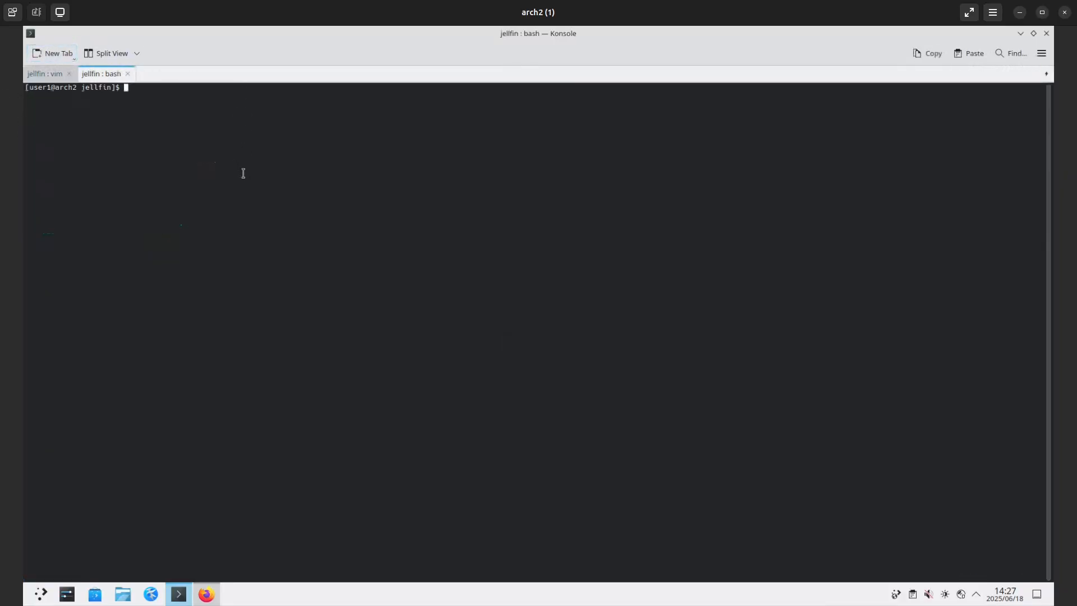
text(ip -br a)
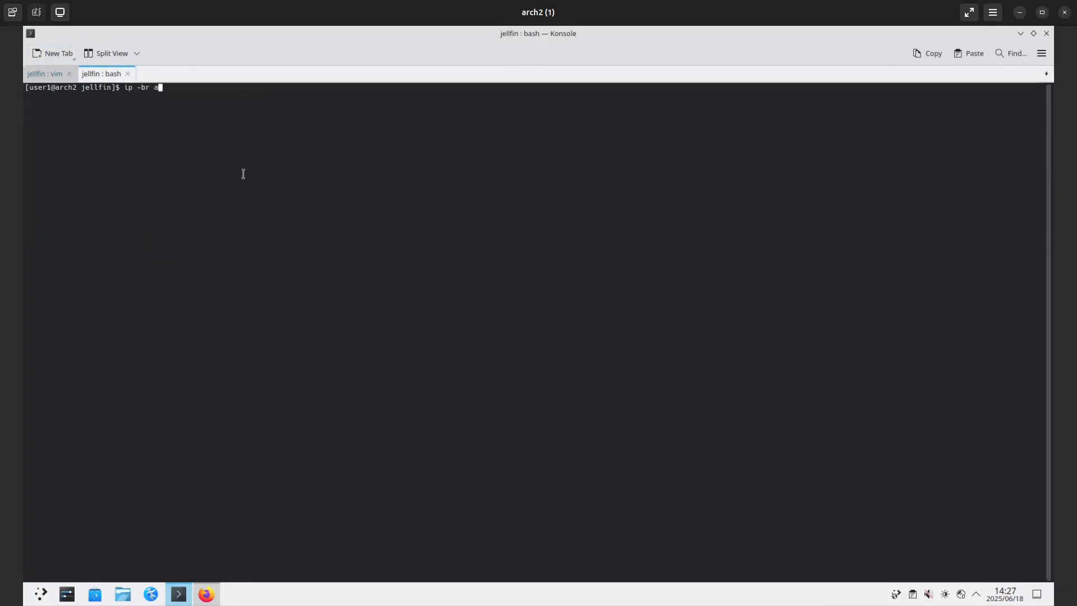